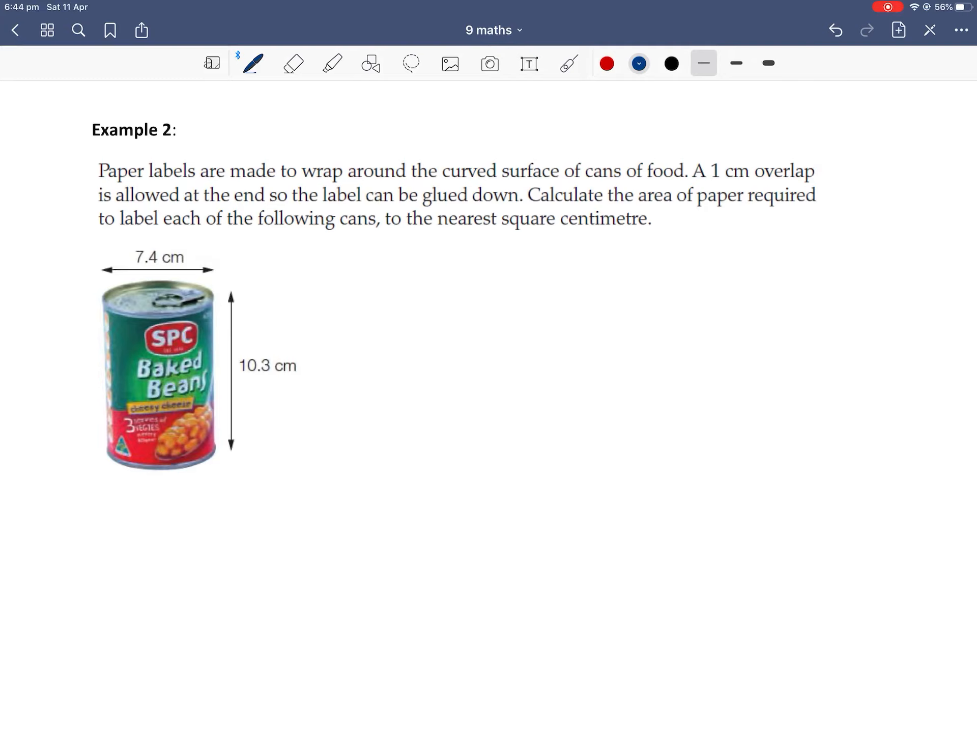
# Highlight 'curved surface', 'A 1 cm overlap', 'area' and 'nearest square centimetre' in pink
pyautogui.click(333, 63)
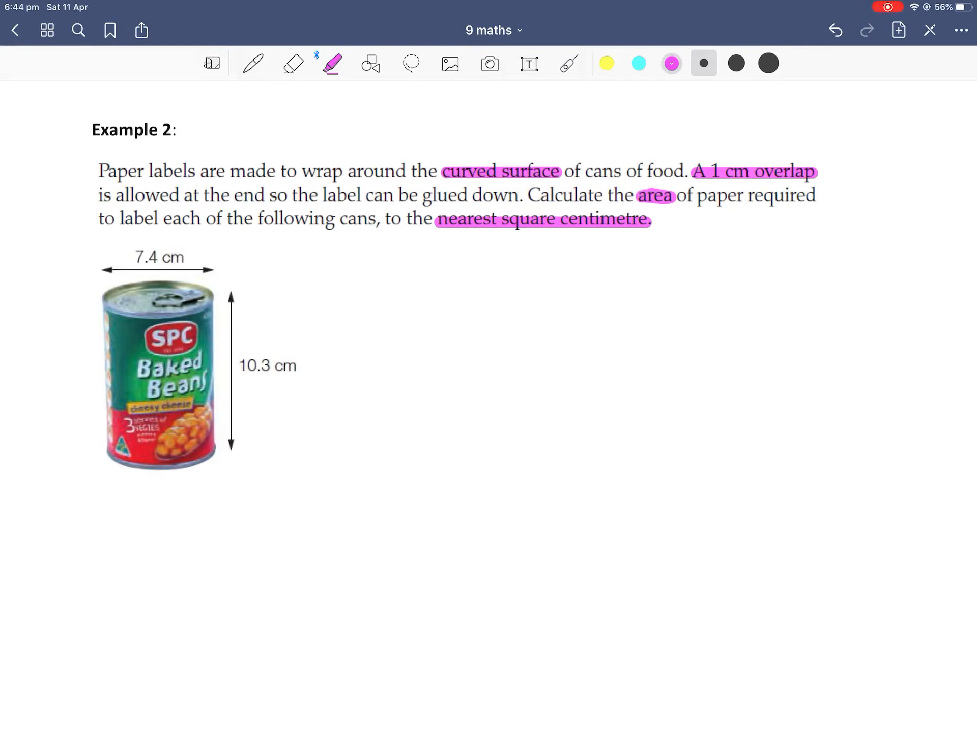
# In dark blue, draw a rectangle with circles above and below, and ring the can's top
pyautogui.click(253, 63)
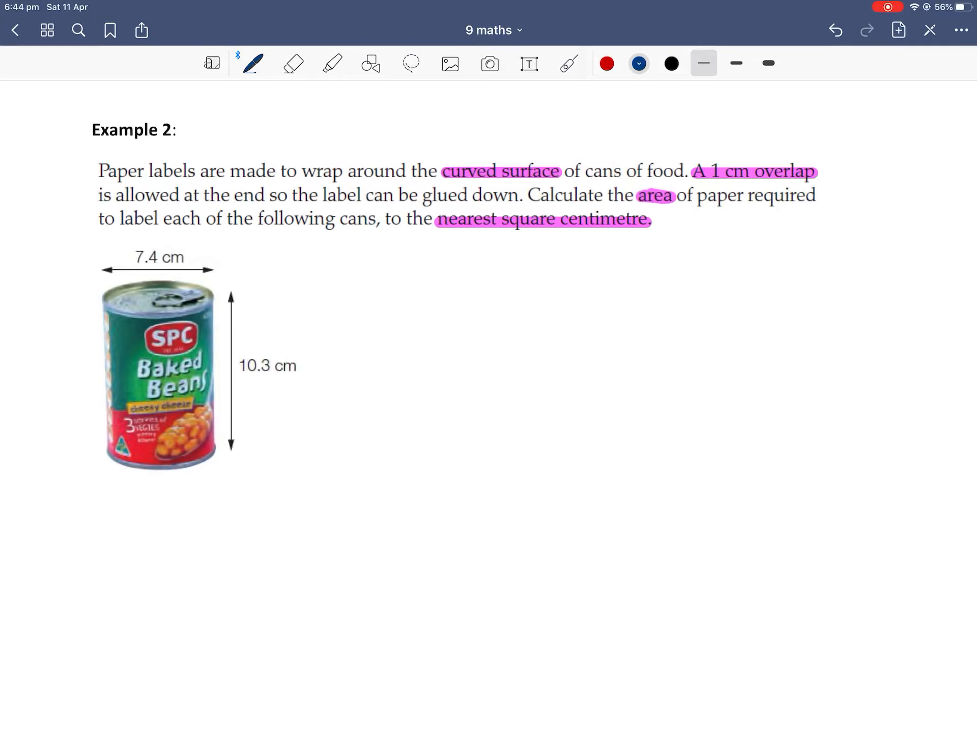
pyautogui.click(371, 63)
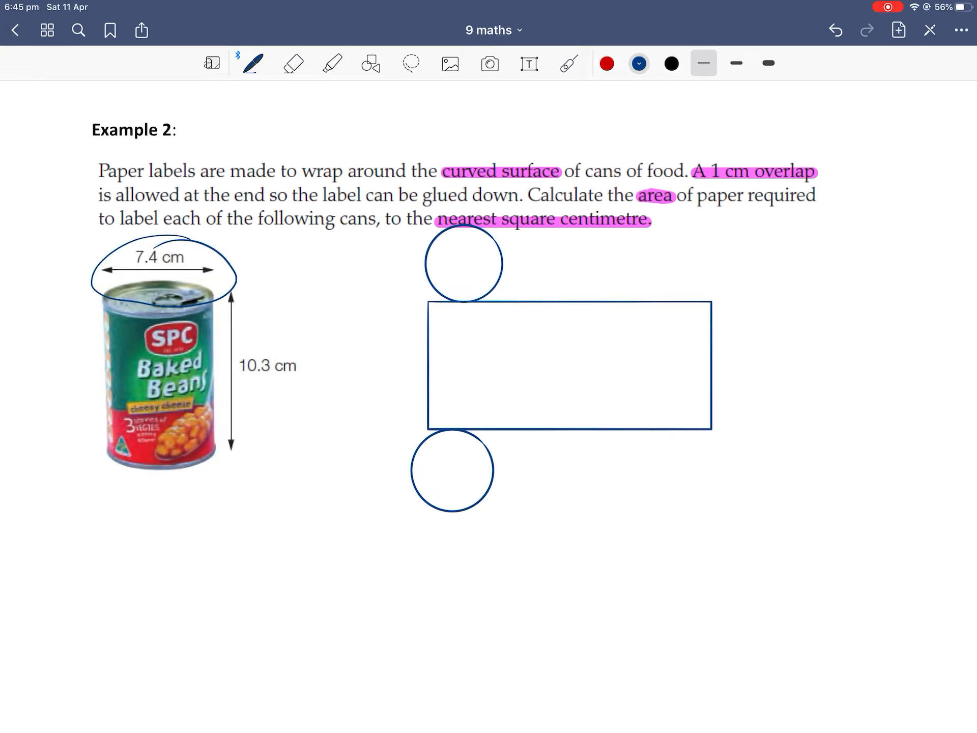
# Draw diameter lines labelled 7.4cm in both circles and label the rectangle 10.3cm
pyautogui.click(371, 62)
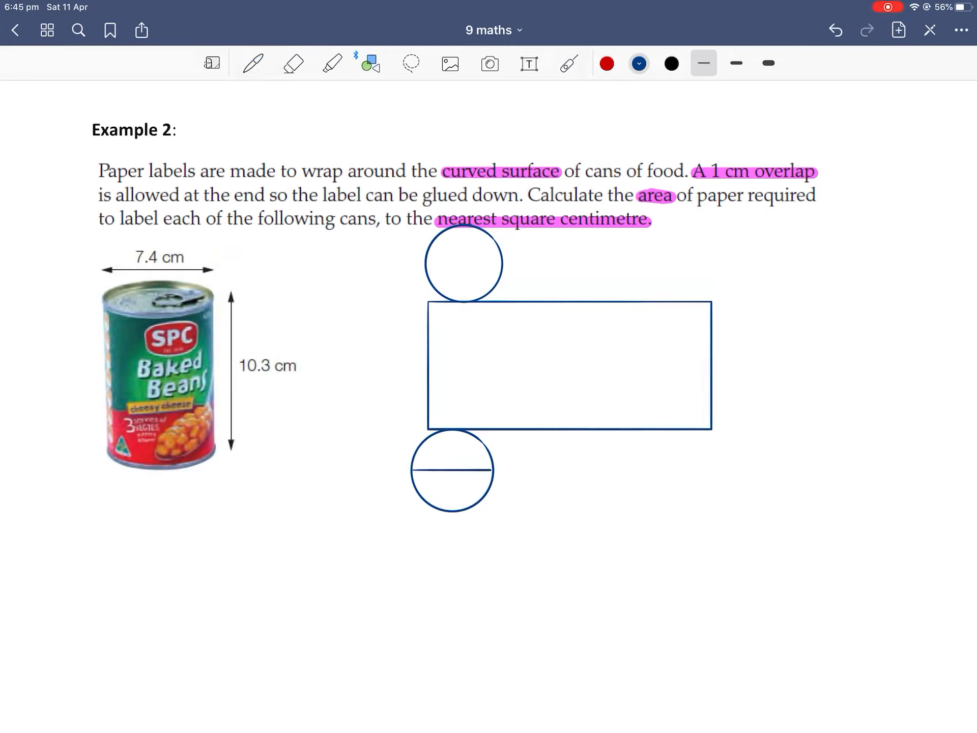
pyautogui.click(252, 63)
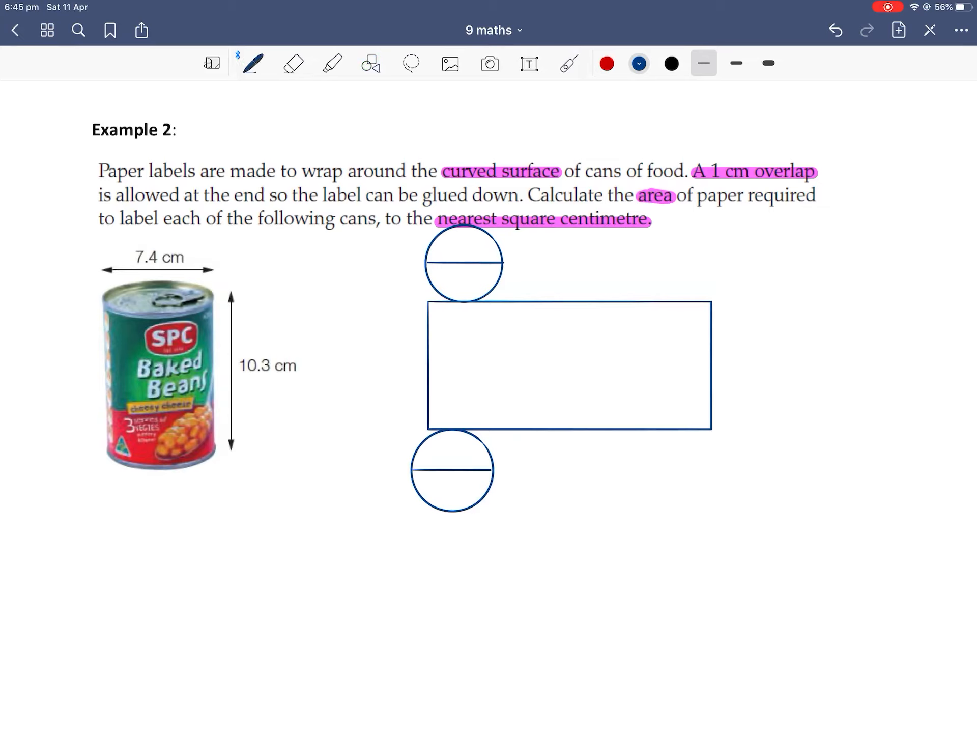
pyautogui.write('1')
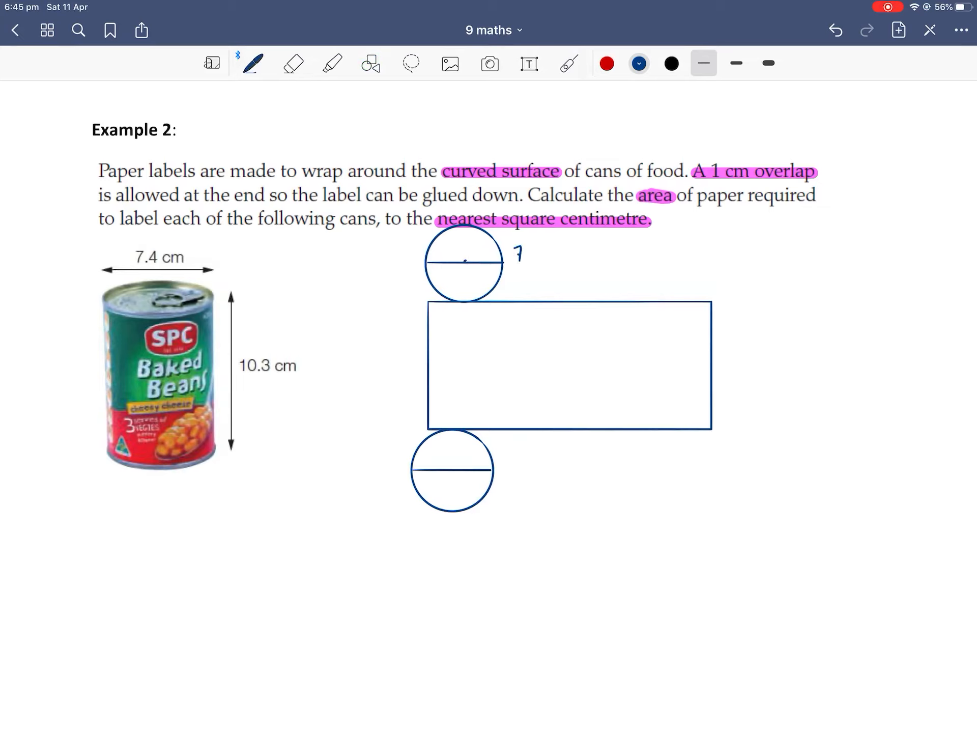
pyautogui.write('7.4cm')
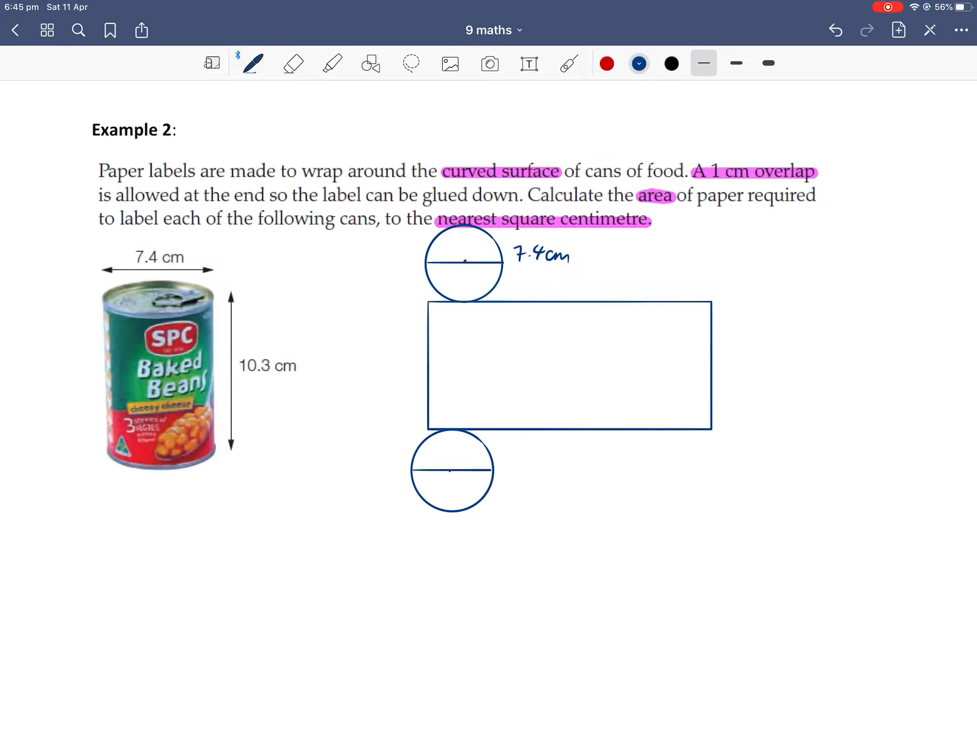
pyautogui.write('7.4')
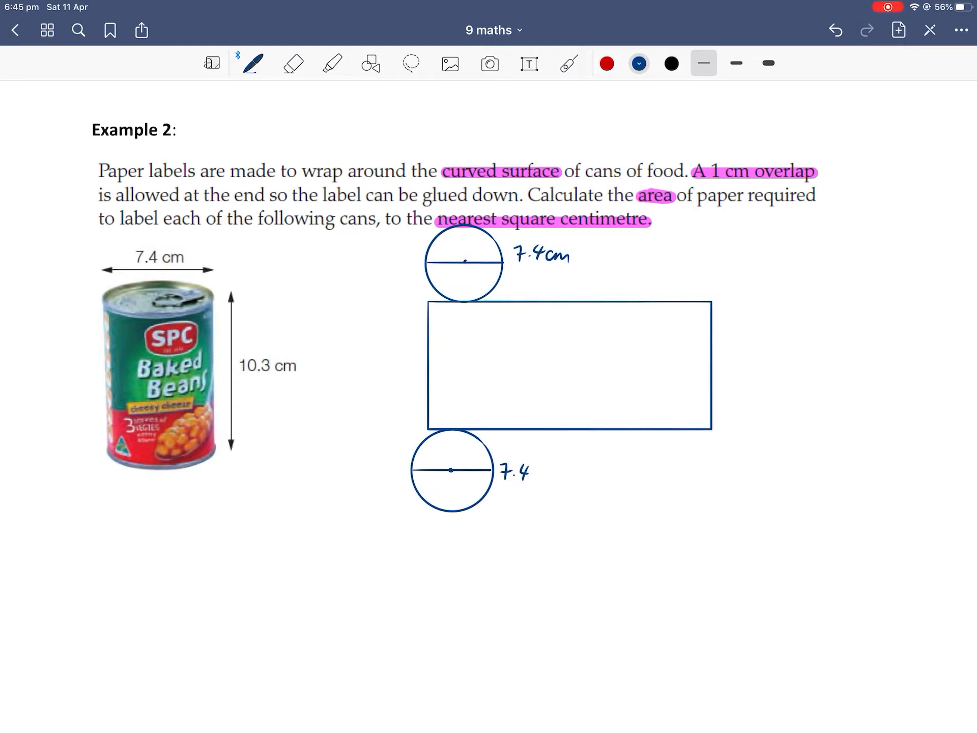
pyautogui.write('cm')
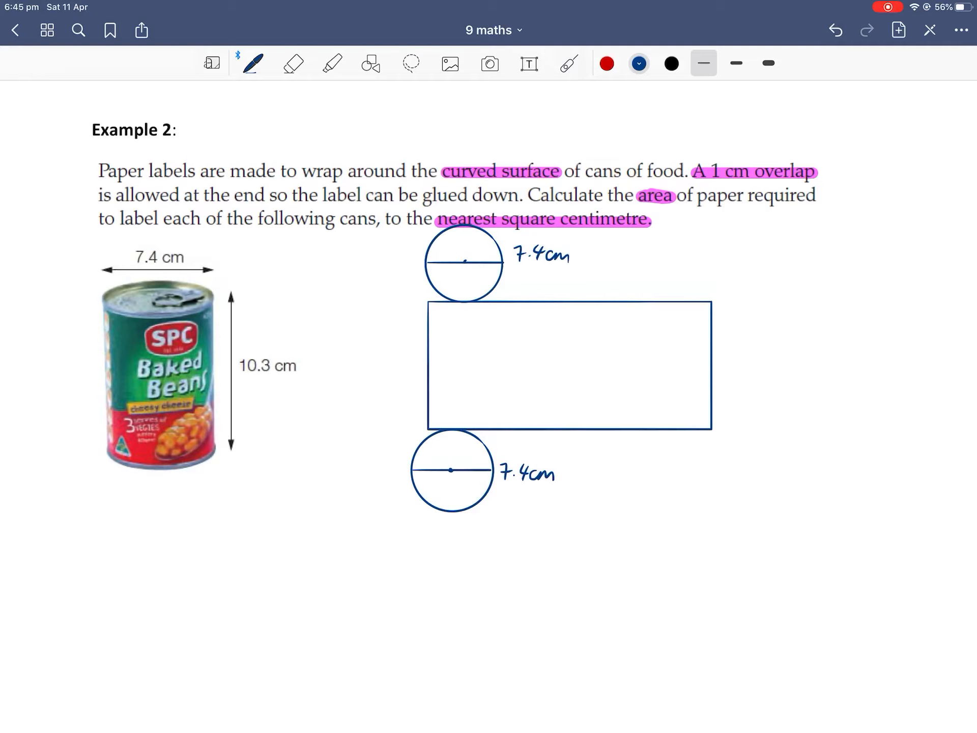
pyautogui.write('10.3cm')
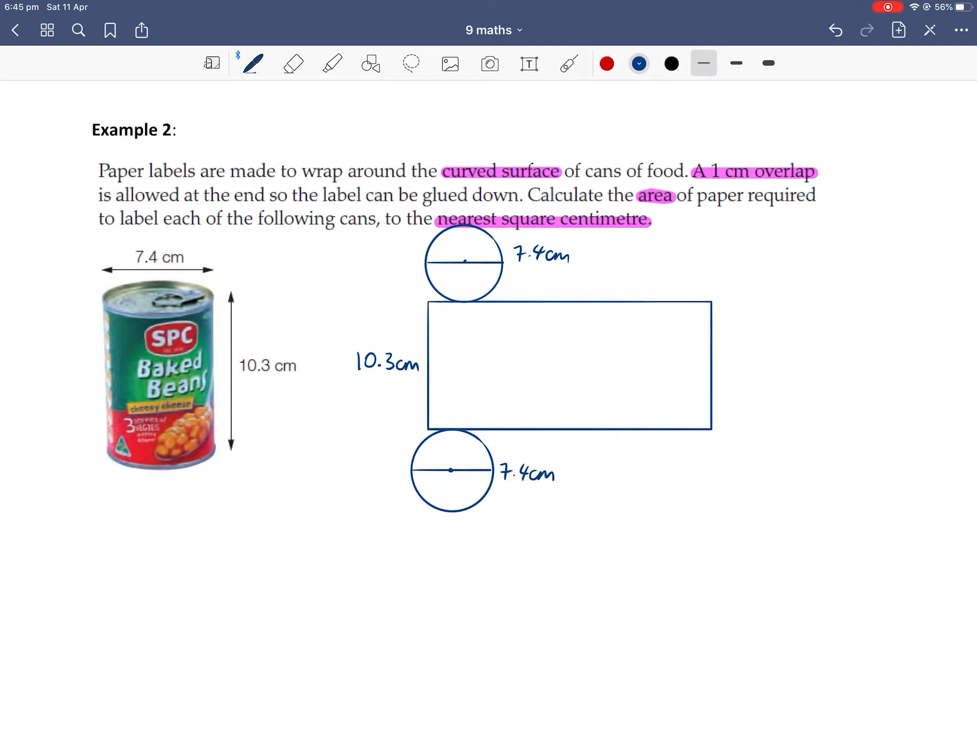
pyautogui.click(606, 64)
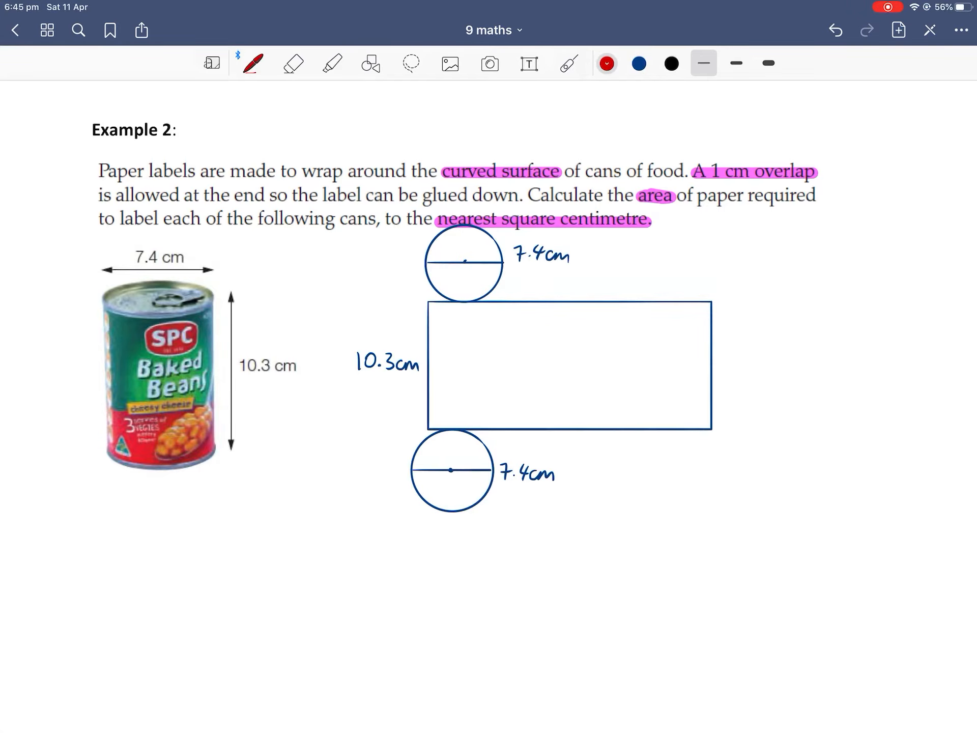
pyautogui.click(332, 63)
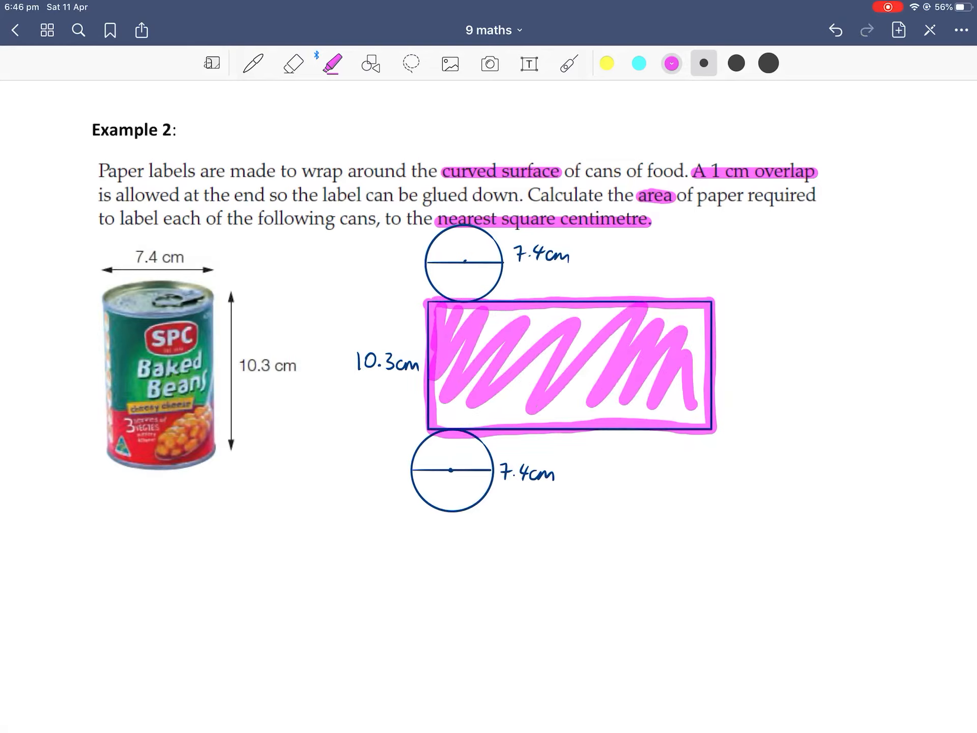
# Shade the rectangle pink and add a red dashed 1cm overlap strip, also shaded
pyautogui.click(252, 63)
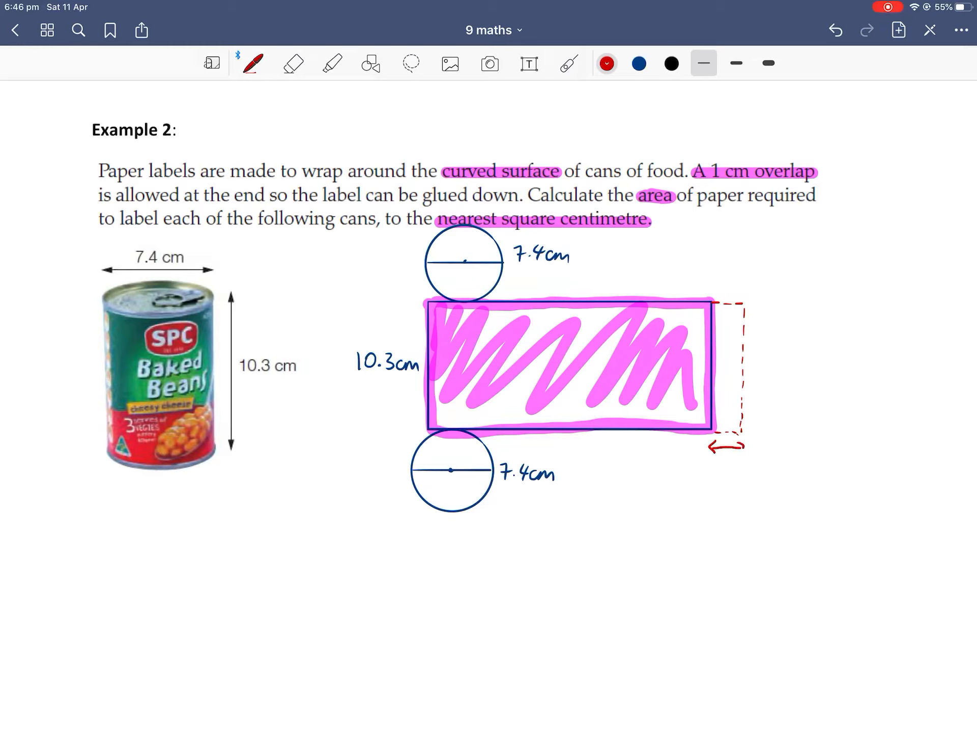
pyautogui.write('1cm')
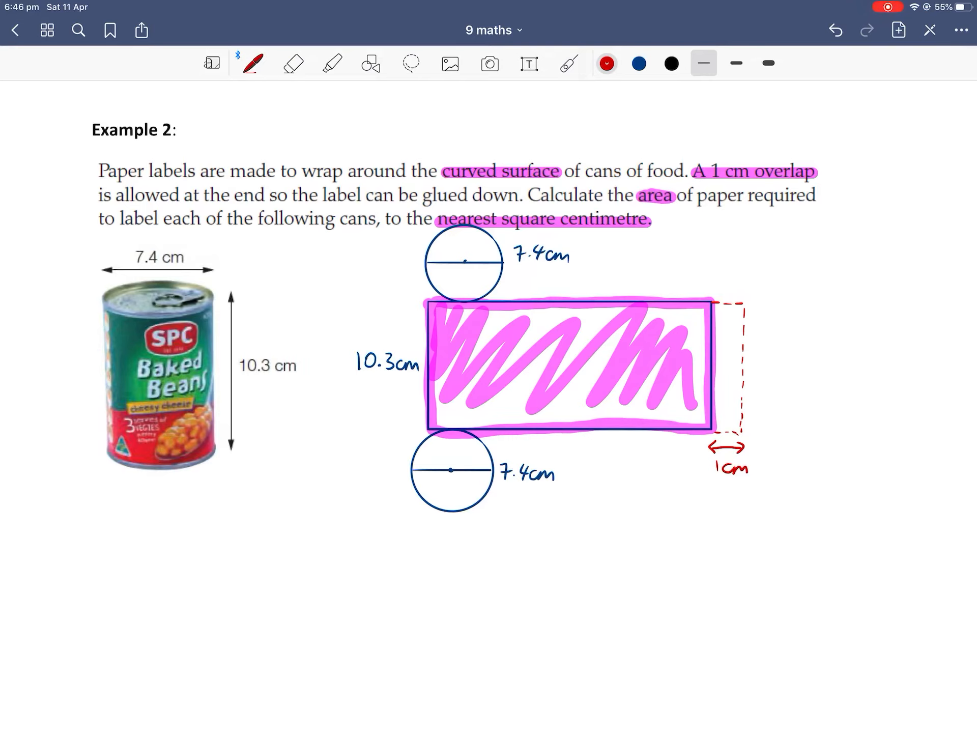
pyautogui.click(331, 64)
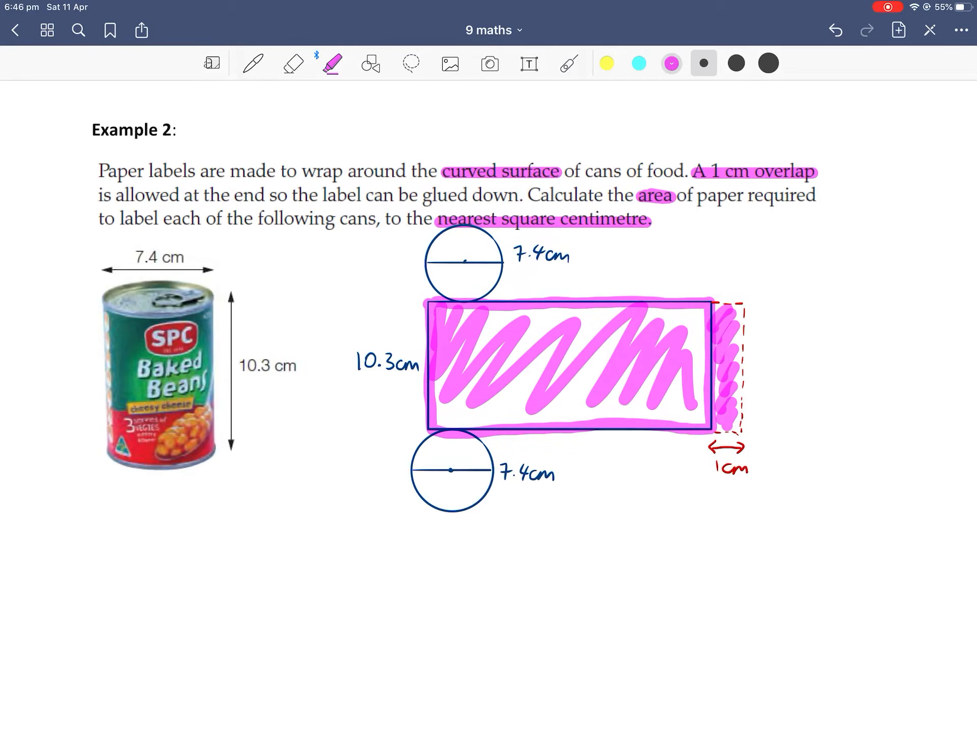
pyautogui.scroll(3)
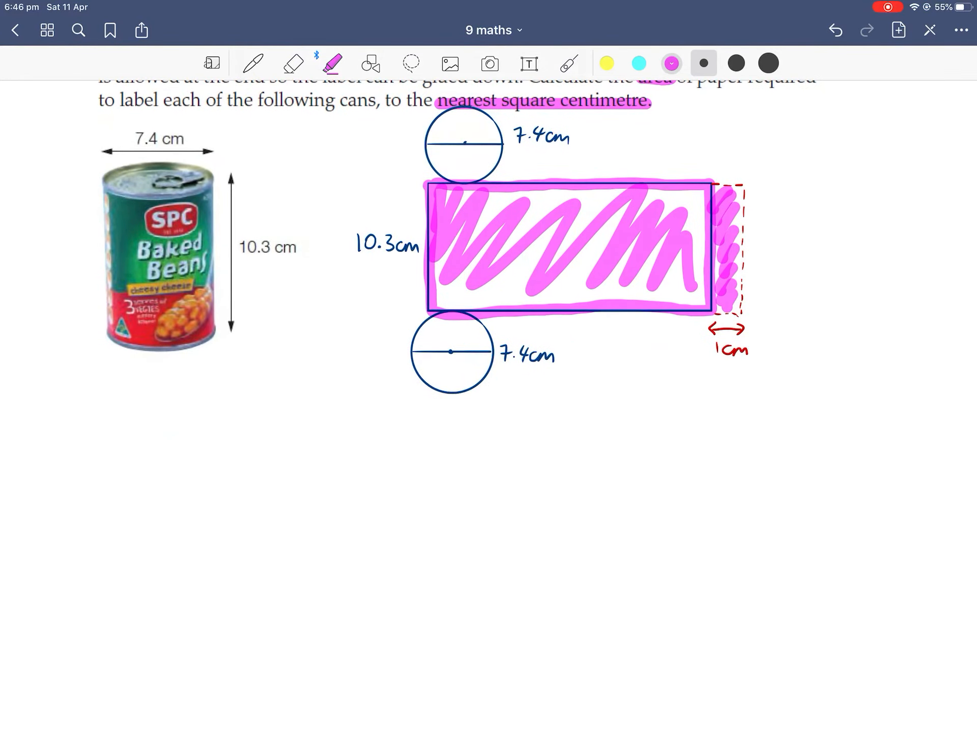
# In dark blue, write 'SA = l×w = 10.3 ×' and draw a labelled arrow under the rectangle
pyautogui.click(253, 63)
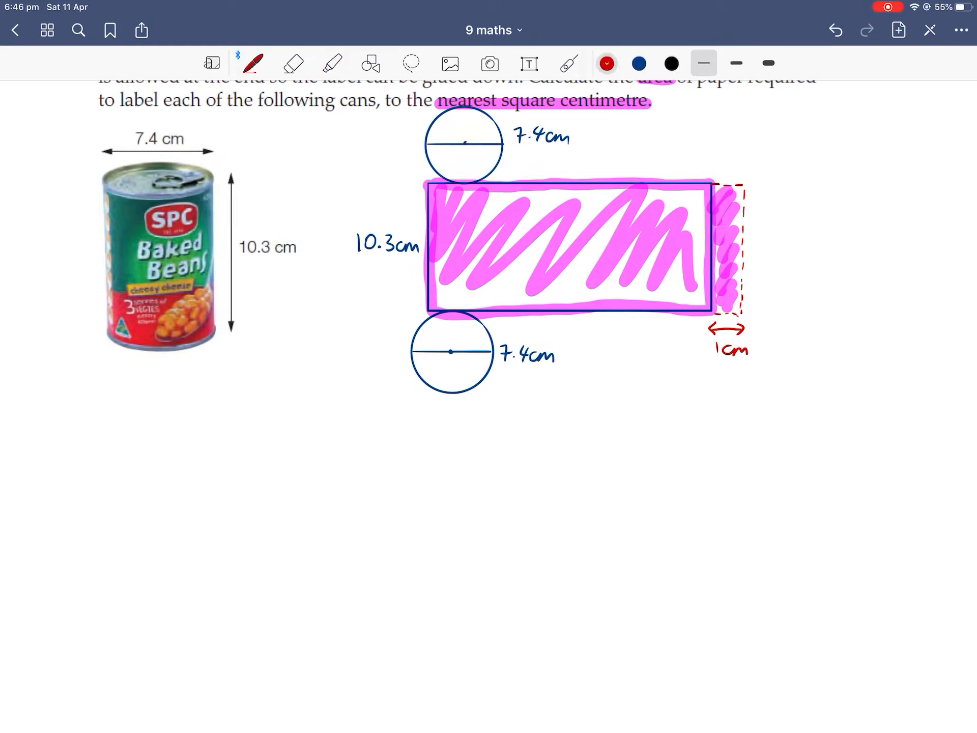
pyautogui.click(638, 63)
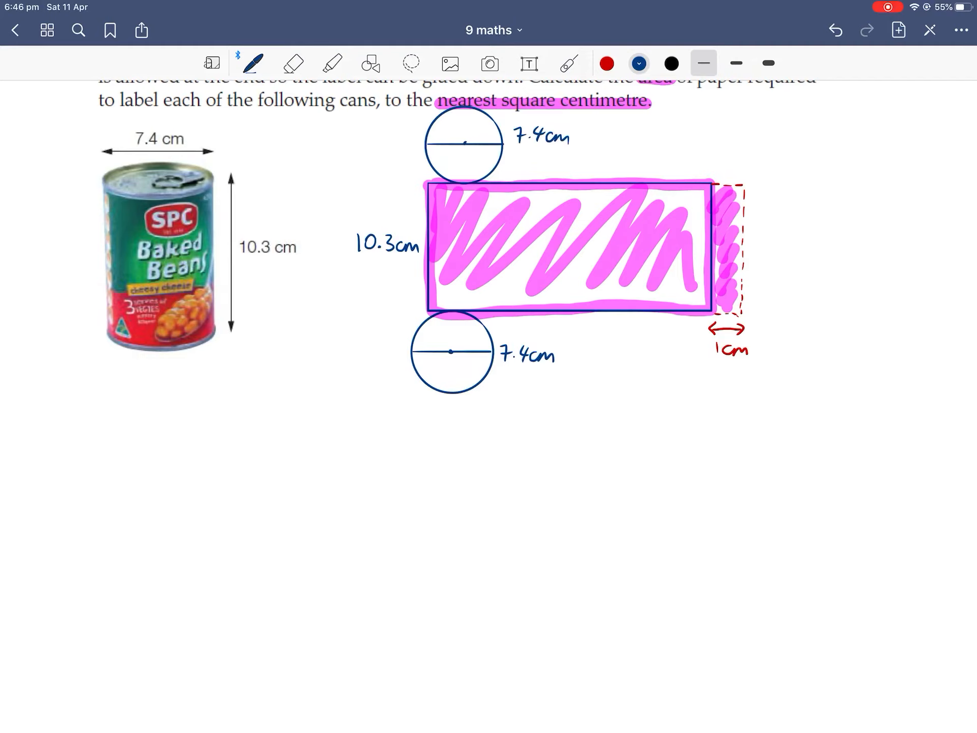
pyautogui.write('SA=')
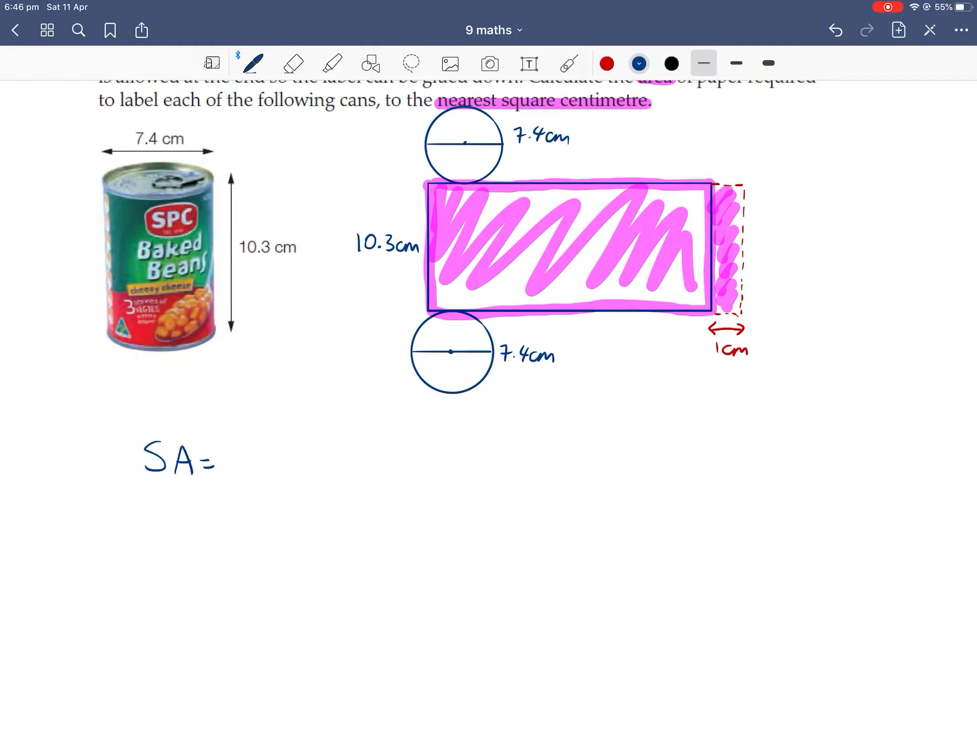
pyautogui.write('lxw')
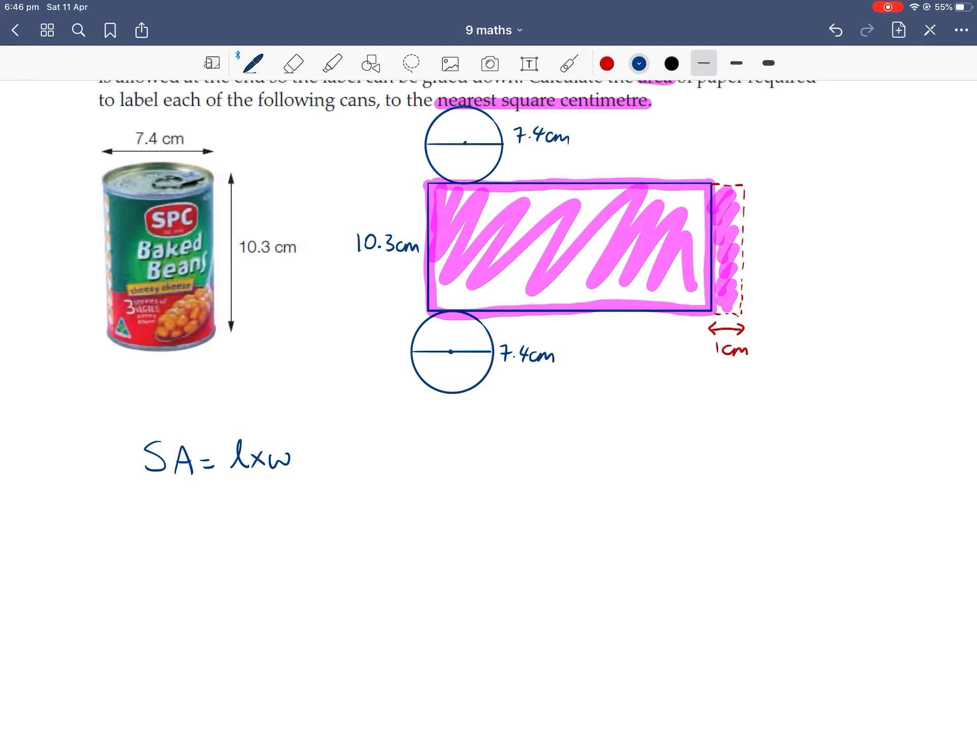
pyautogui.click(566, 63)
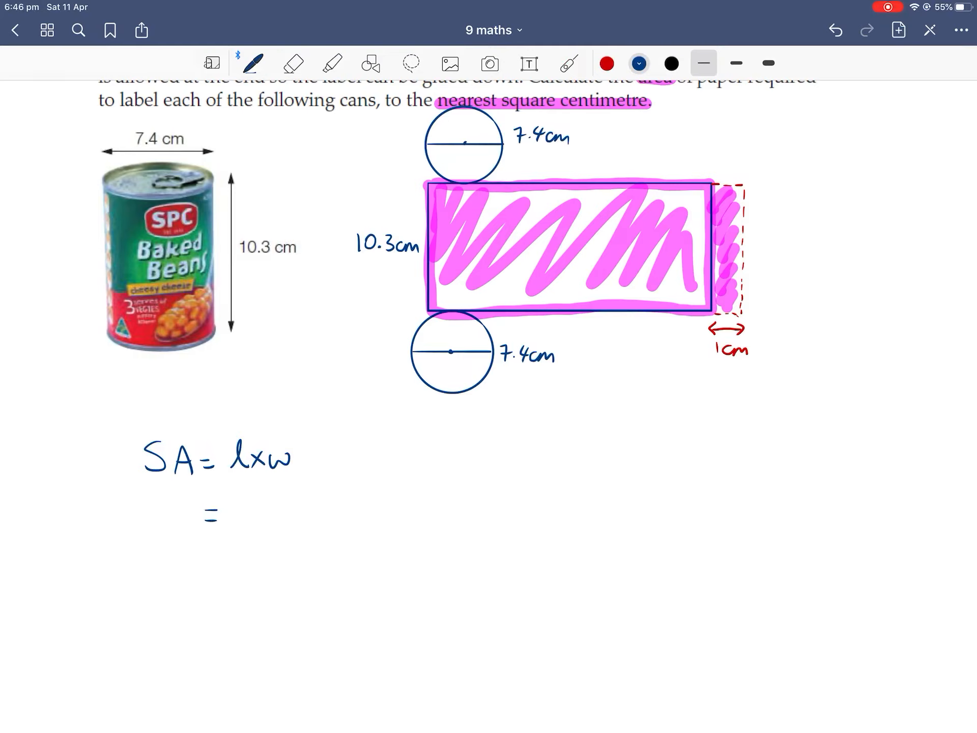
pyautogui.write('10.3')
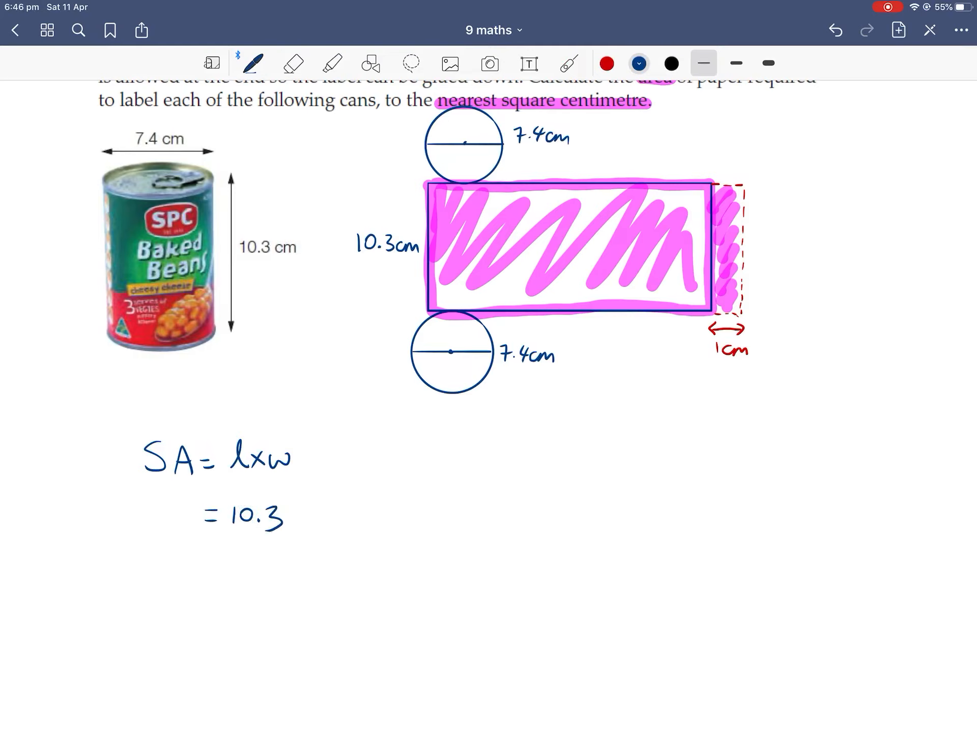
pyautogui.write('×')
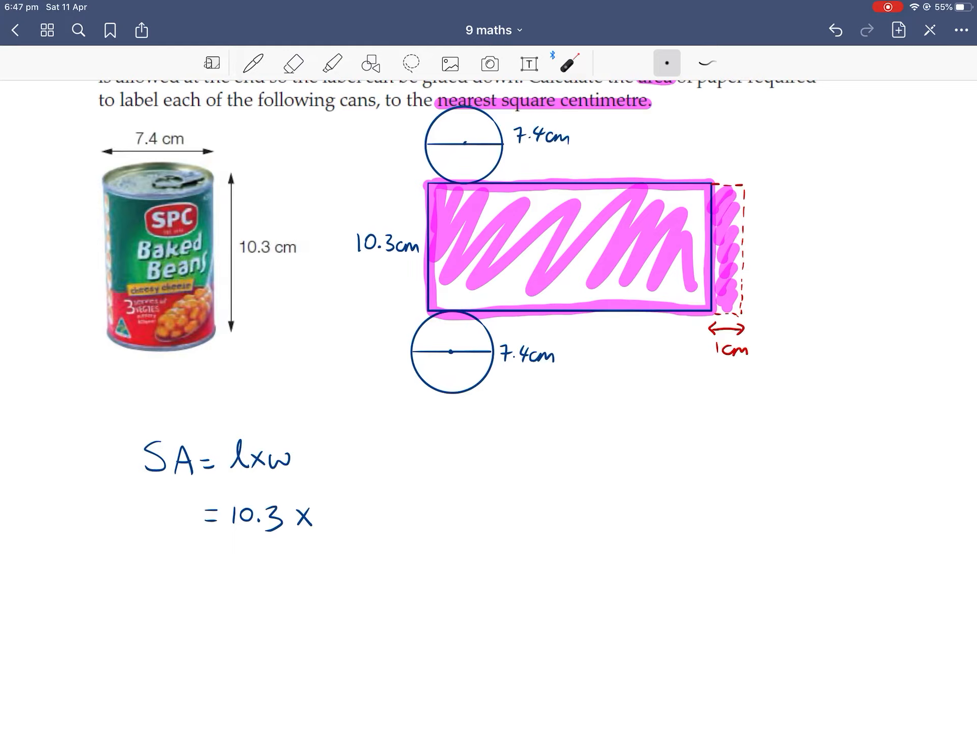
pyautogui.click(252, 64)
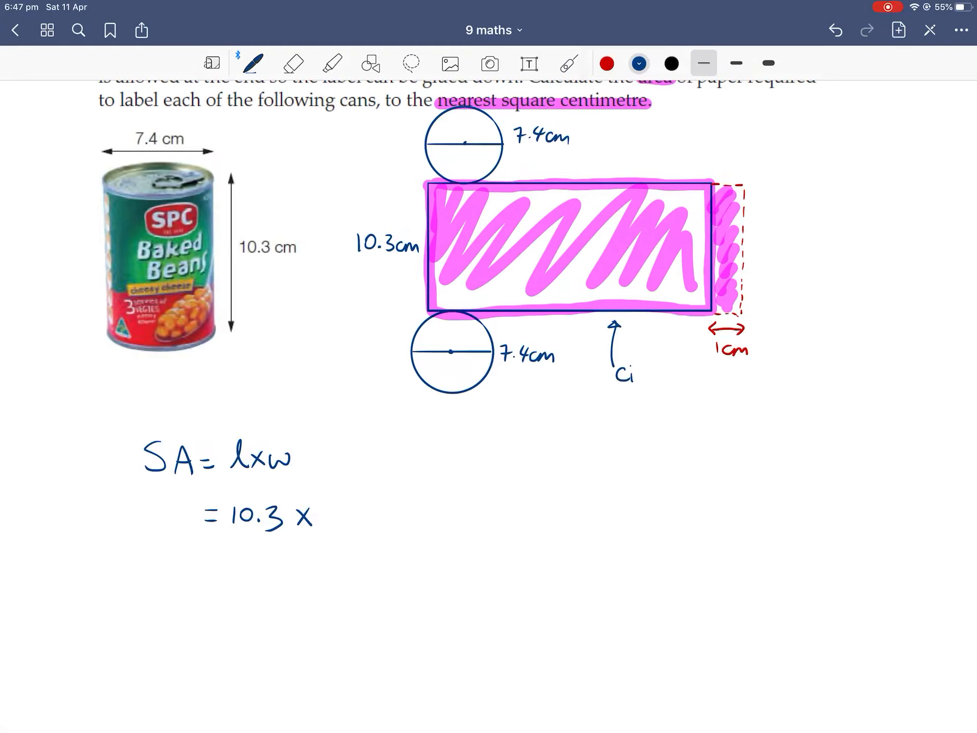
# Handwrite 'Circumference = 2πr' beside the arrow below the net's rectangle
pyautogui.write('Circumferen')
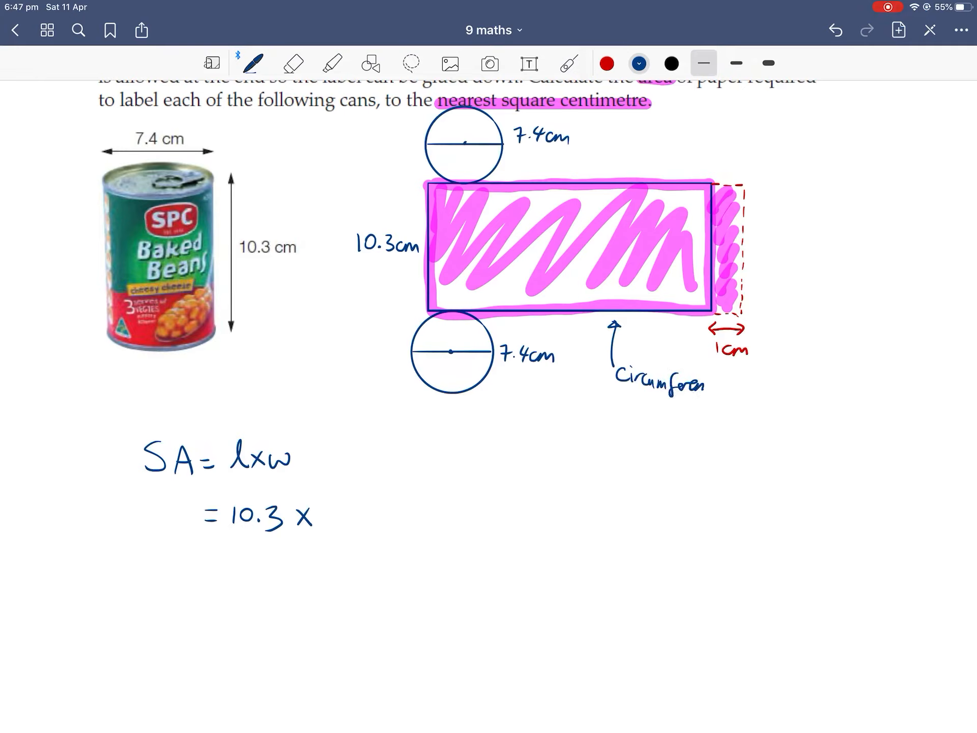
pyautogui.write('ence = 2')
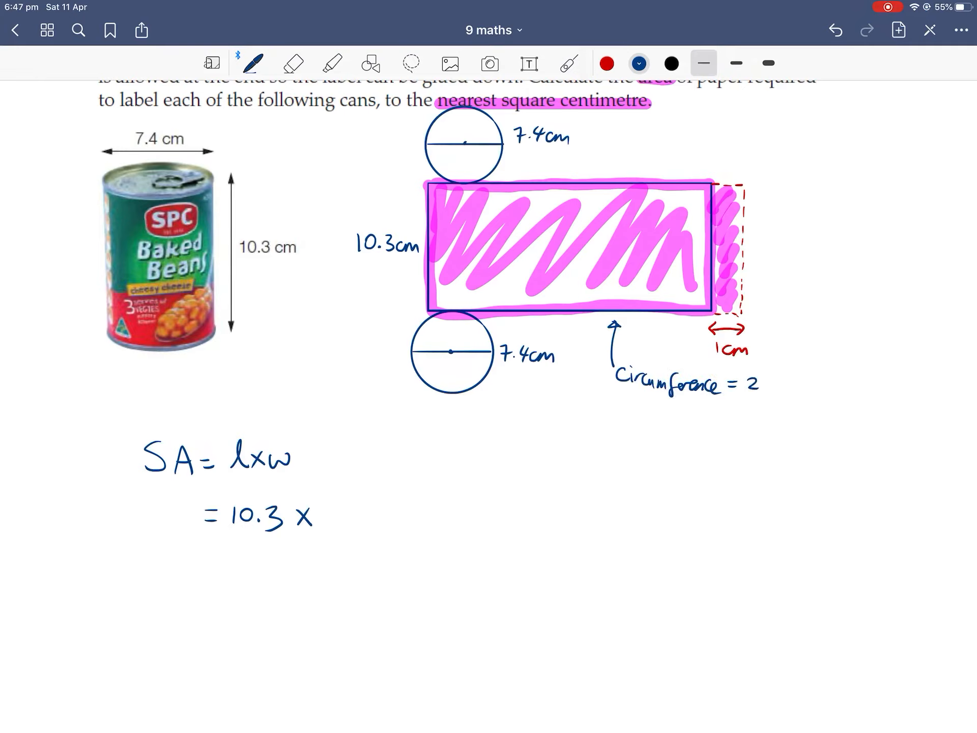
pyautogui.write('πr')
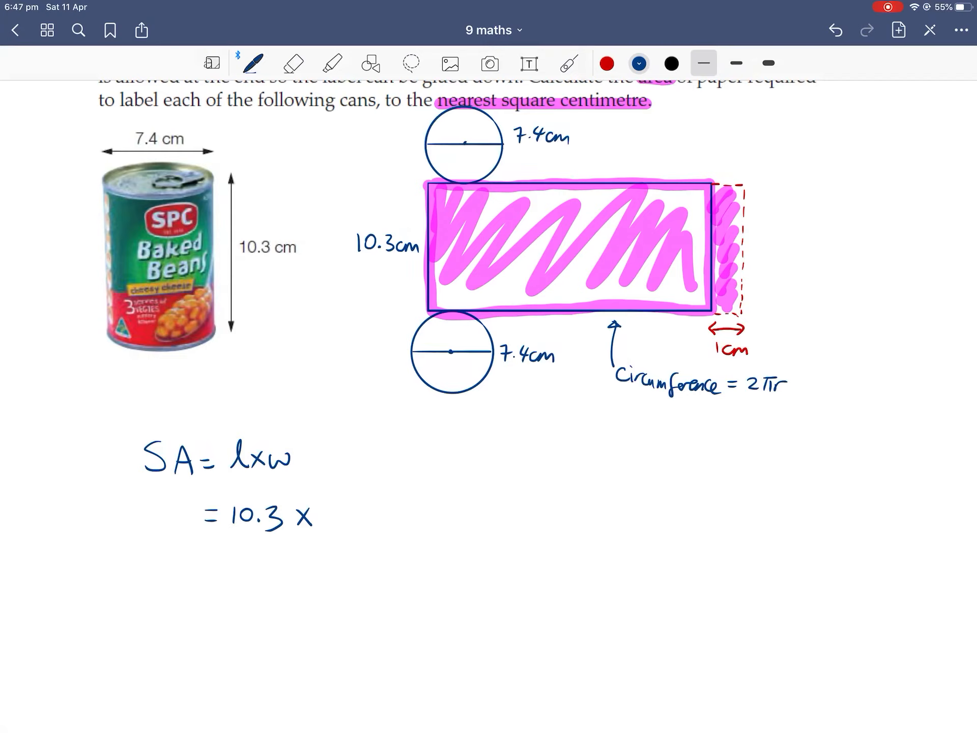
# Write d = 7.4, r = d/2 = 7.4/2 = 3.7, and start '10.3 × ('
pyautogui.write('d=7')
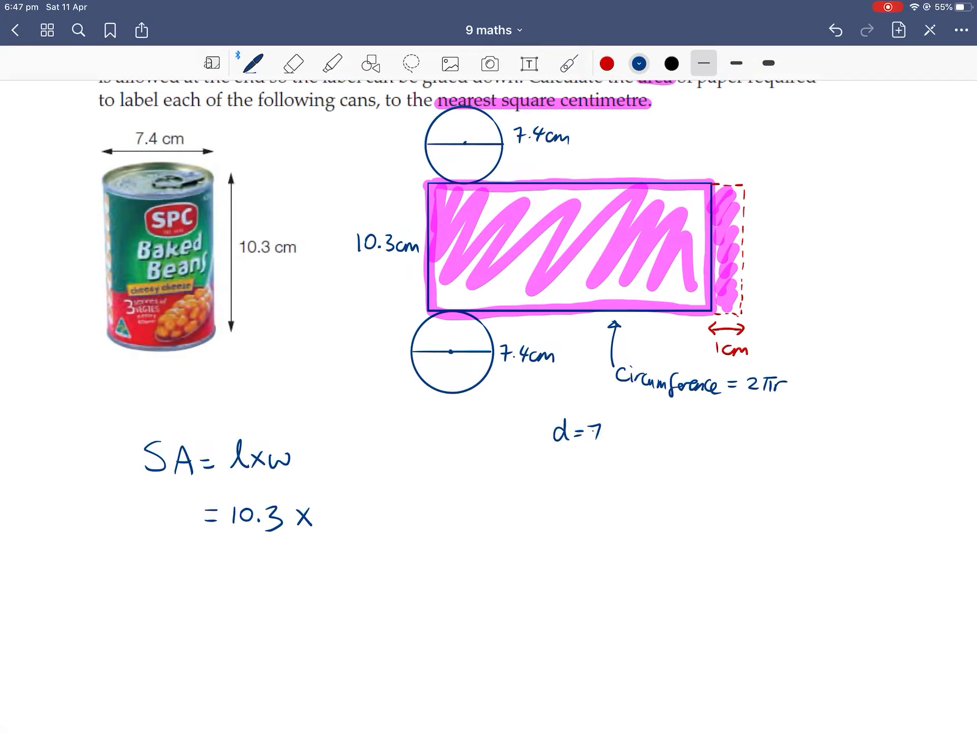
pyautogui.write('.4')
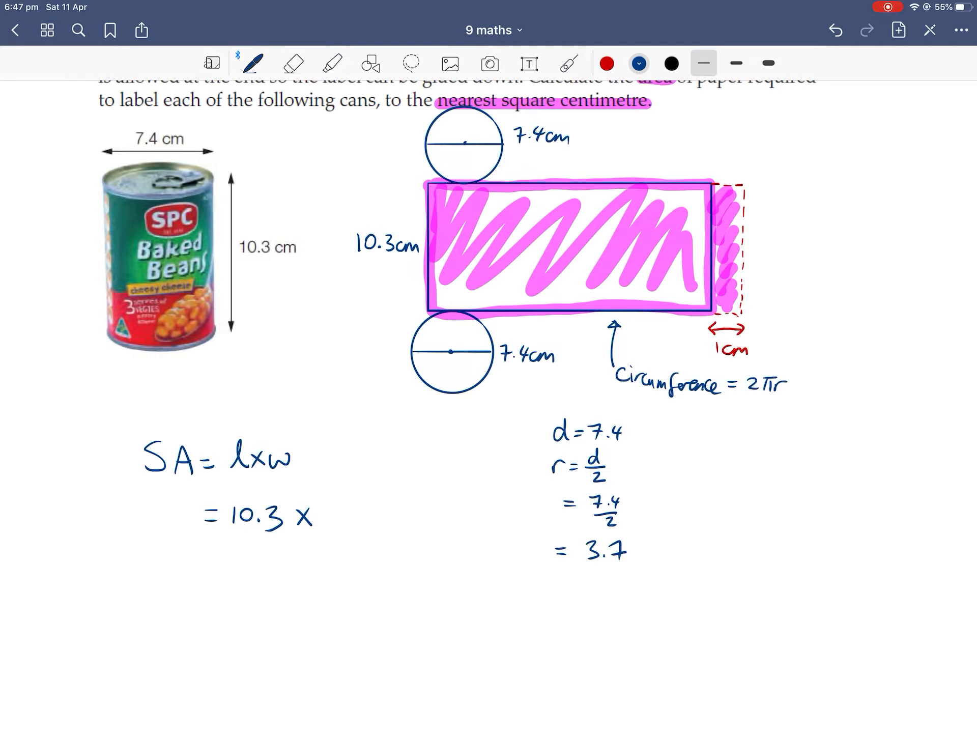
pyautogui.write('(')
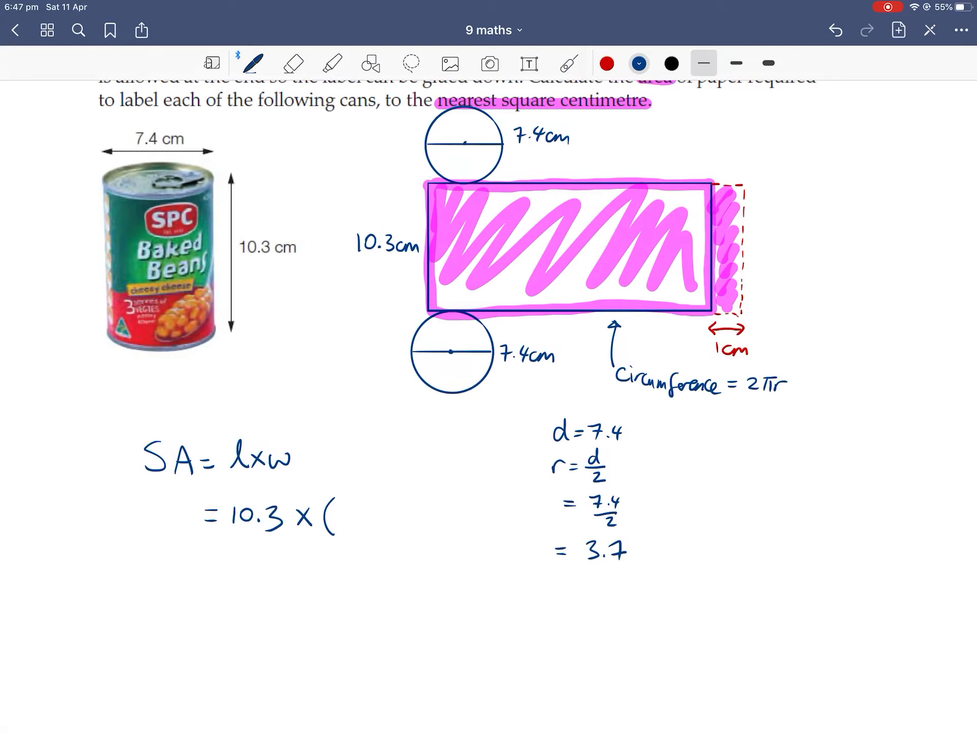
# Write 10.3×(2πr+1) = 10.3×(2×π×3.7+1) = 249.75 in the SA working
pyautogui.write('2πr -')
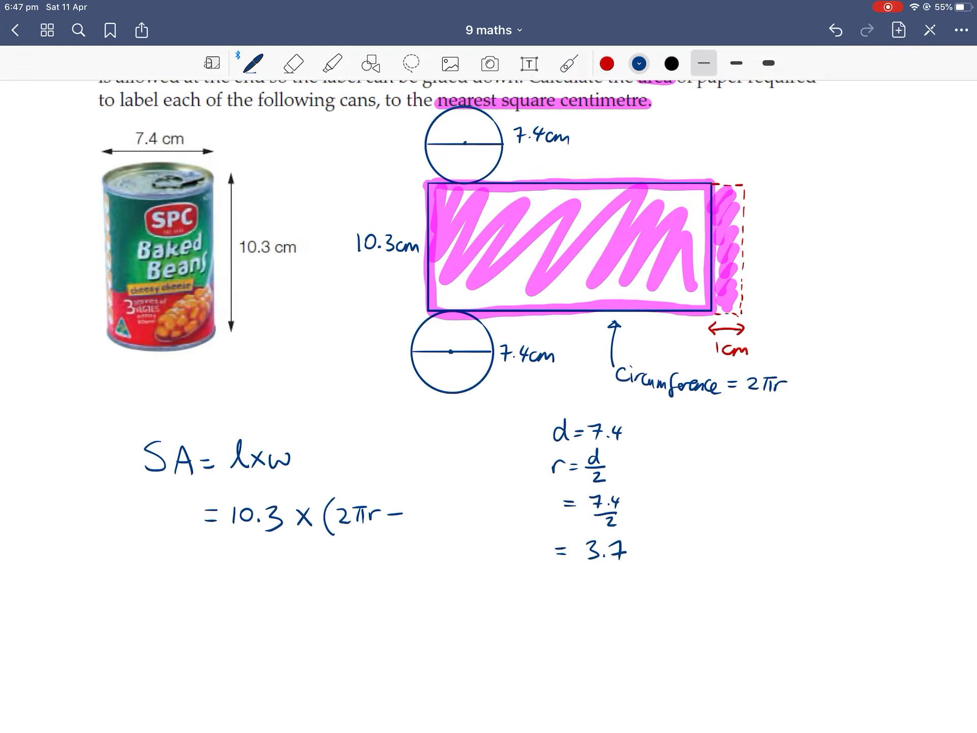
pyautogui.write('+1)')
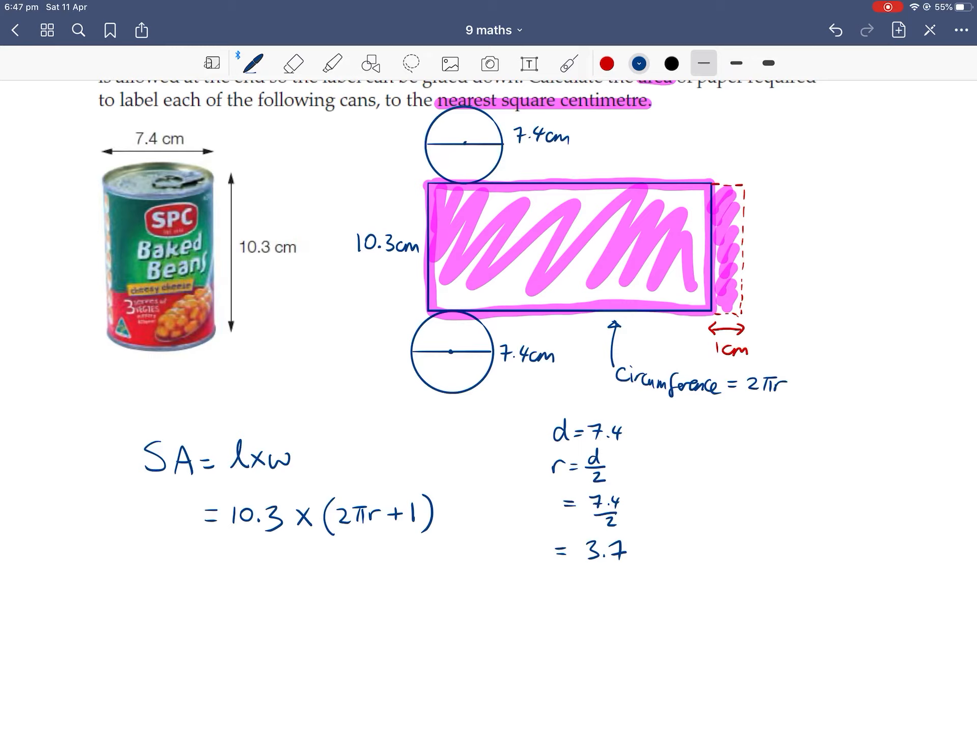
pyautogui.write('= 10.3 x (')
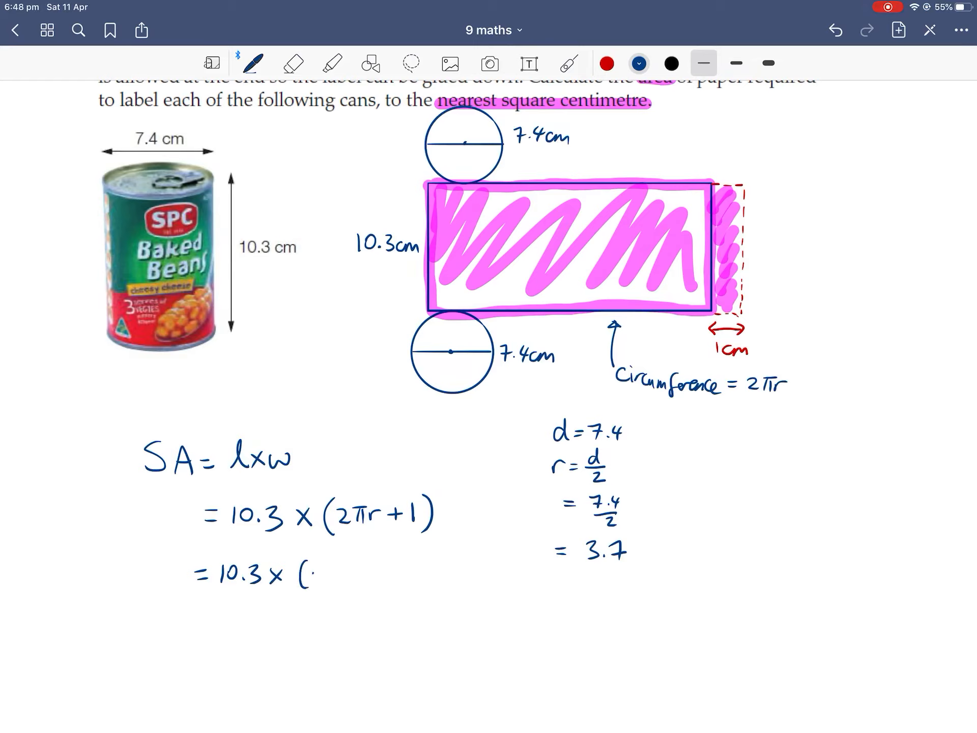
pyautogui.write('2×πx')
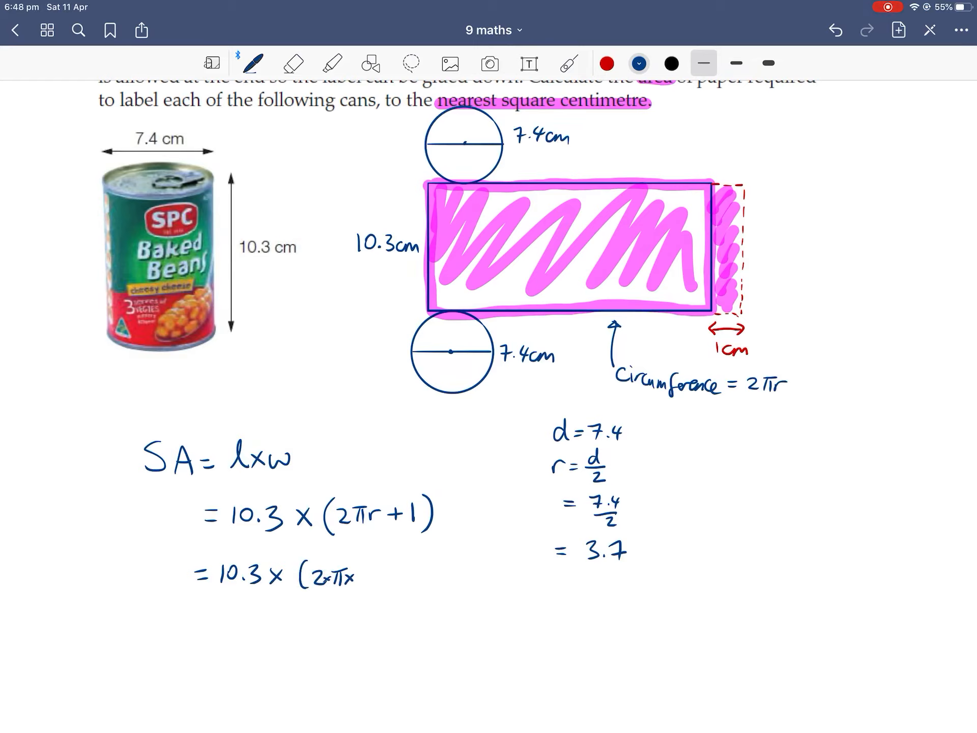
pyautogui.write('3.7')
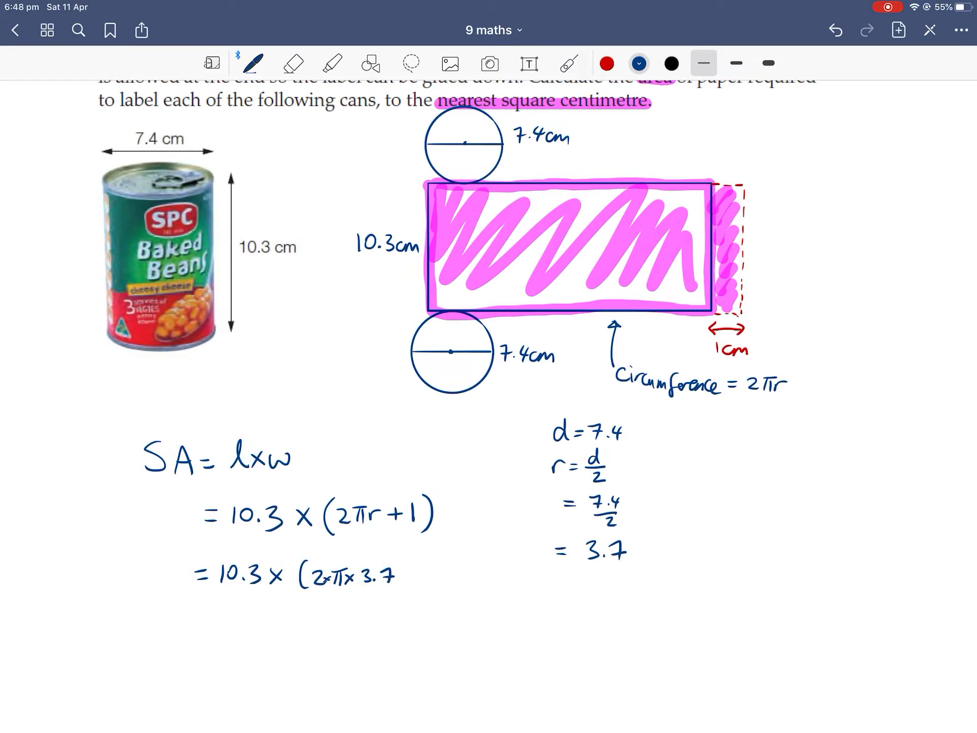
pyautogui.write('+1)')
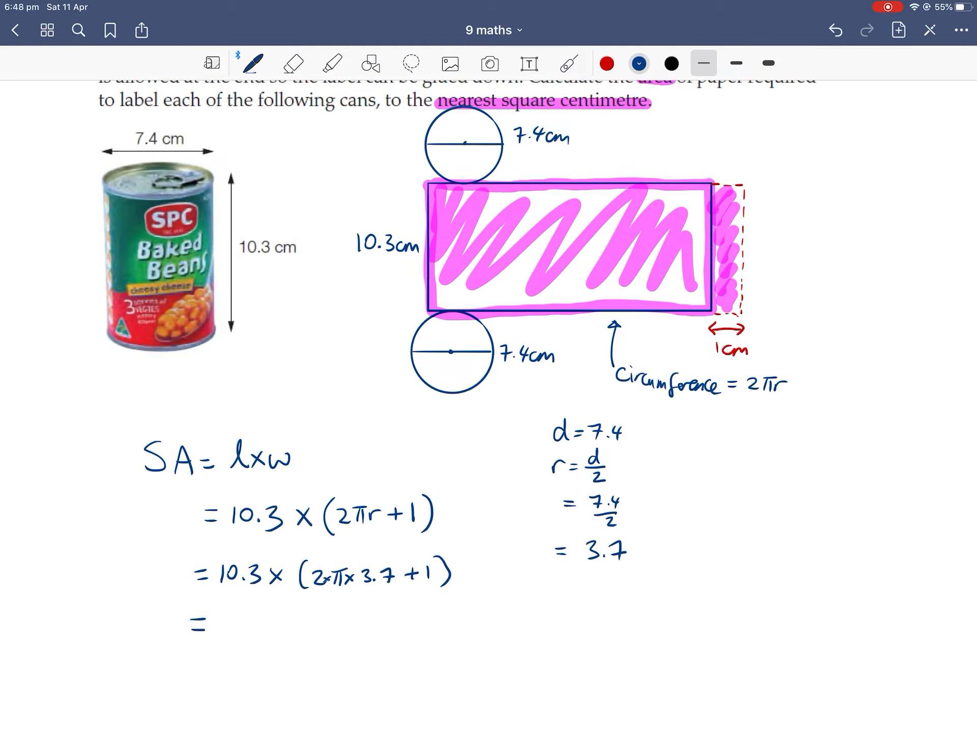
pyautogui.write('249. 7')
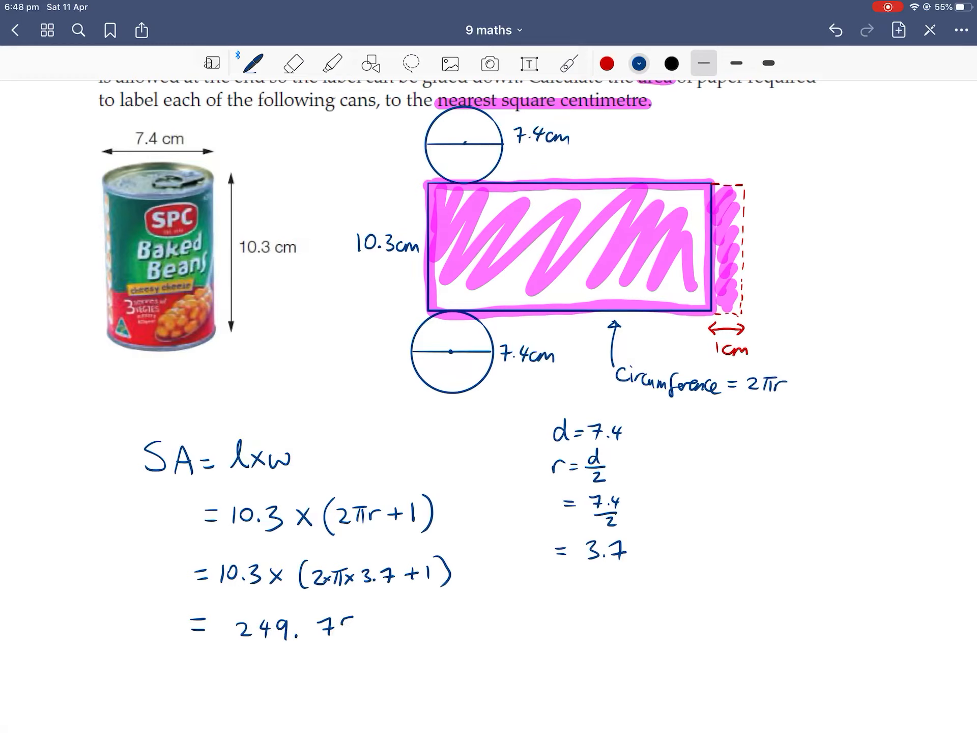
pyautogui.write('5')
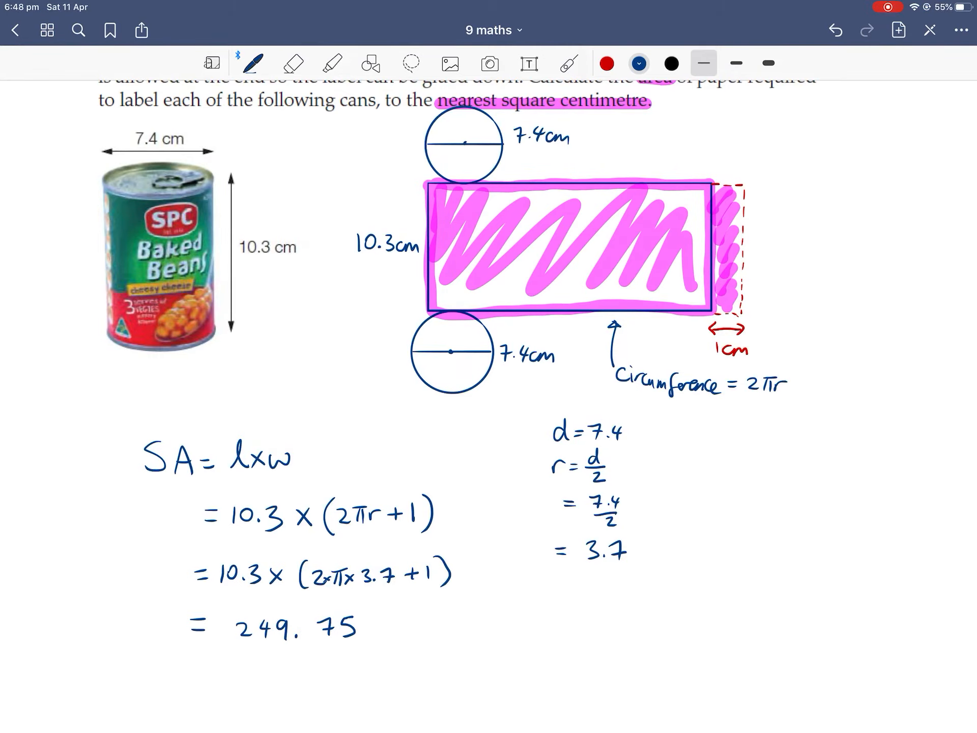
# Below the working, write '∴ The area of paper required is approximately 250 cm²'
pyautogui.scroll(3)
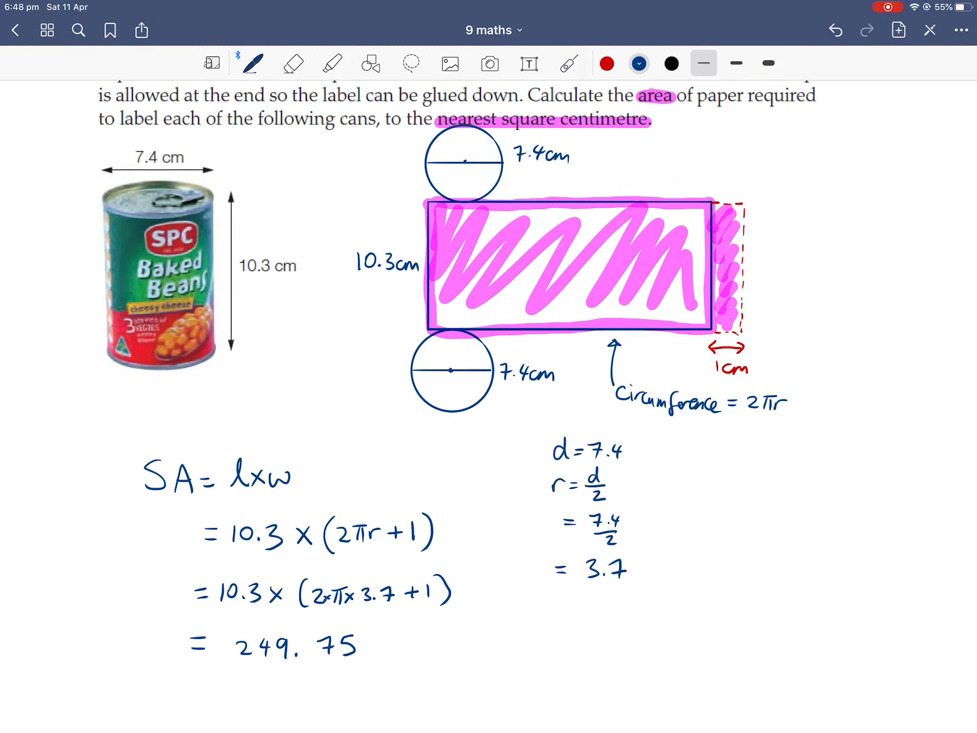
pyautogui.scroll(3)
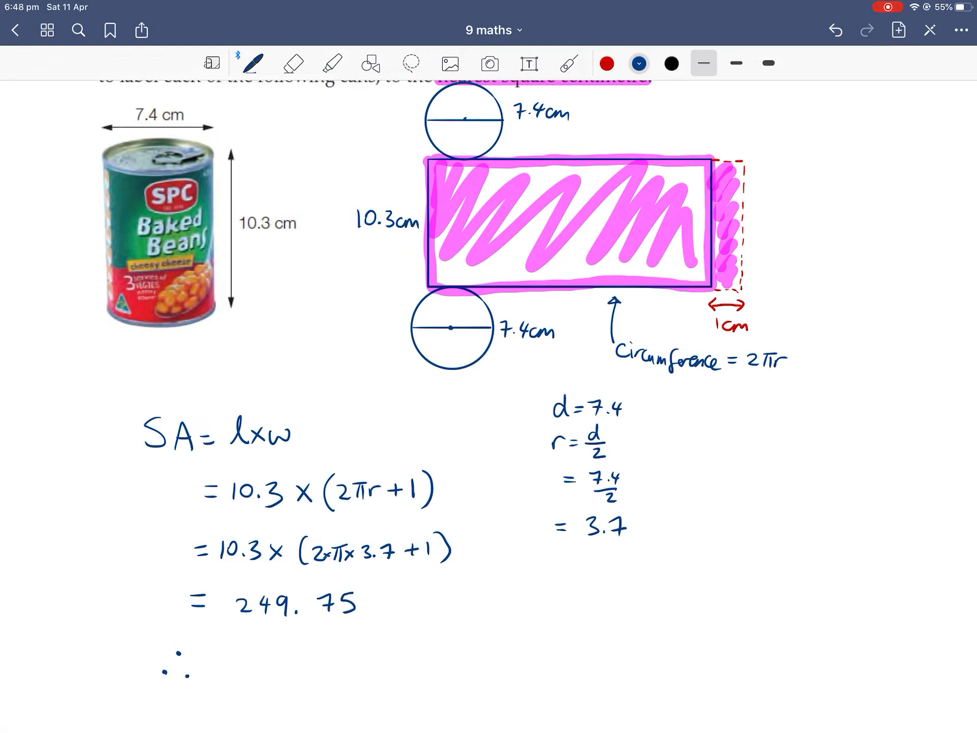
pyautogui.write('Th')
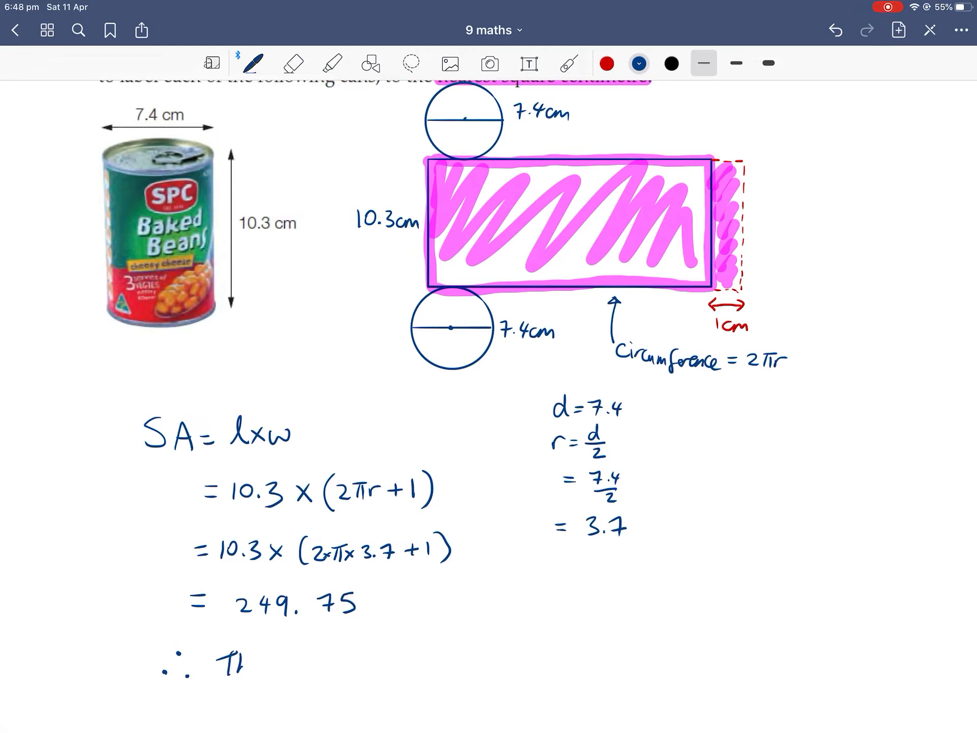
pyautogui.write('The area.')
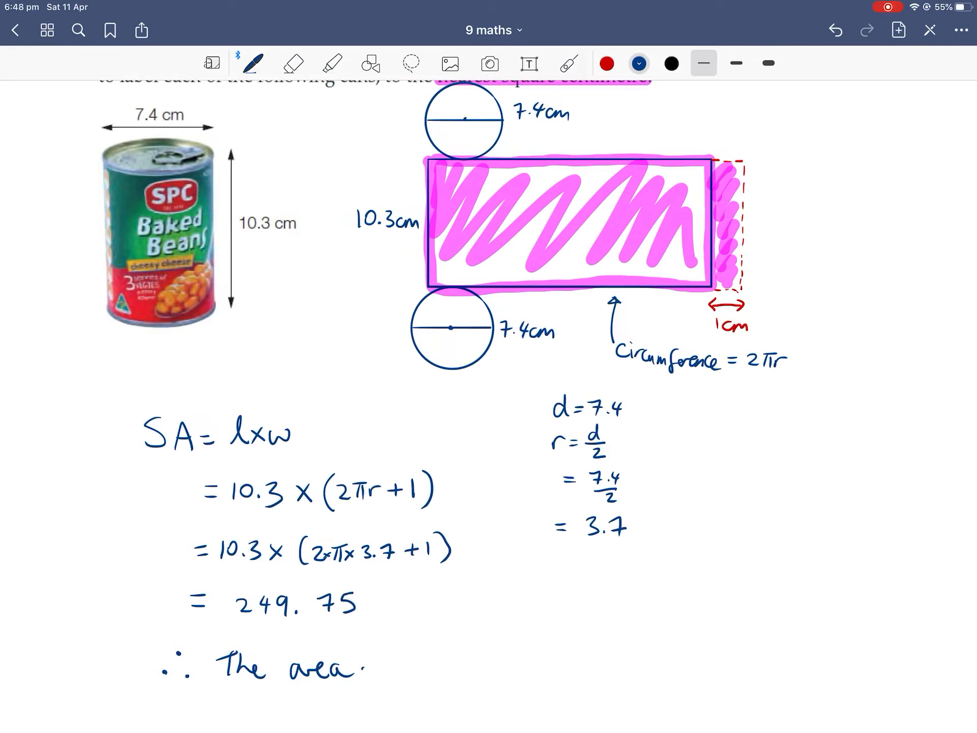
pyautogui.write('of paper')
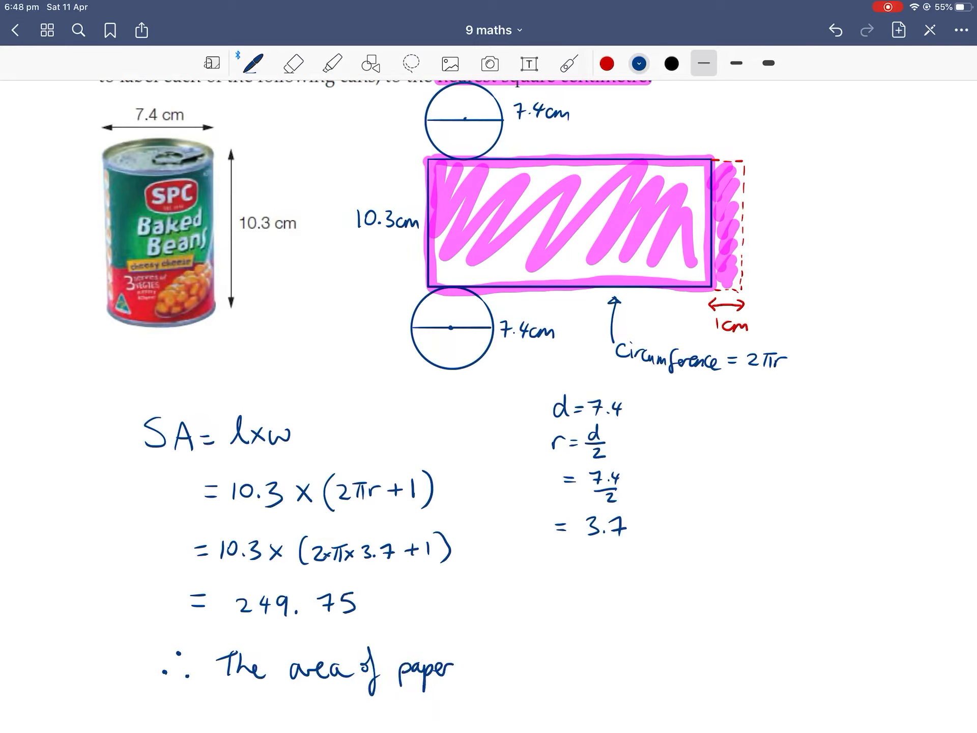
pyautogui.write('required is r')
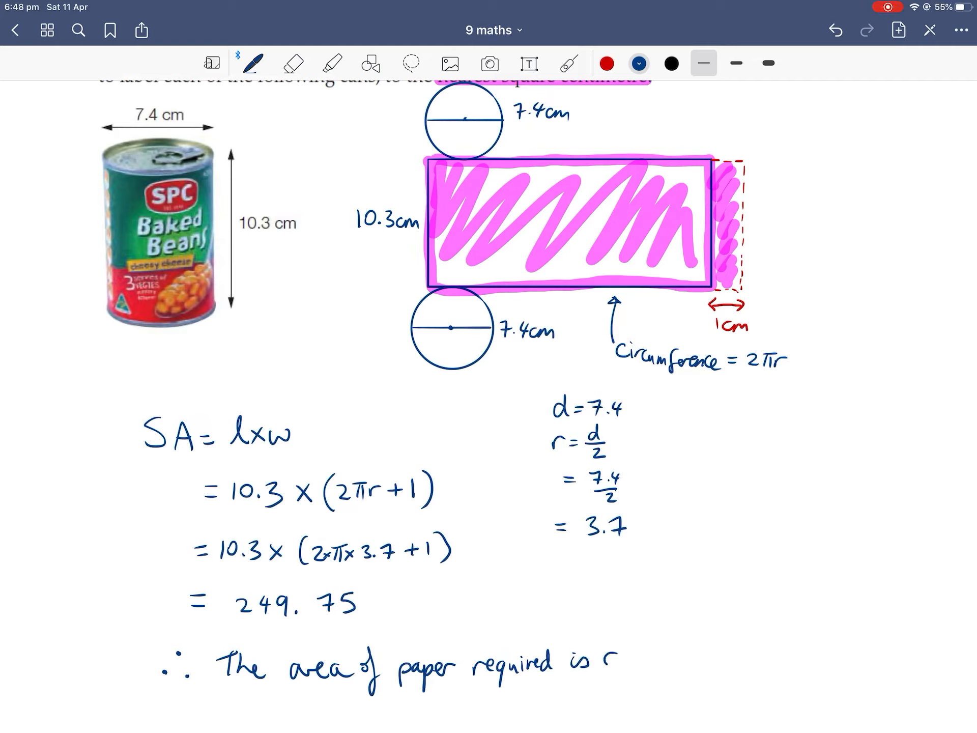
pyautogui.write('approx.')
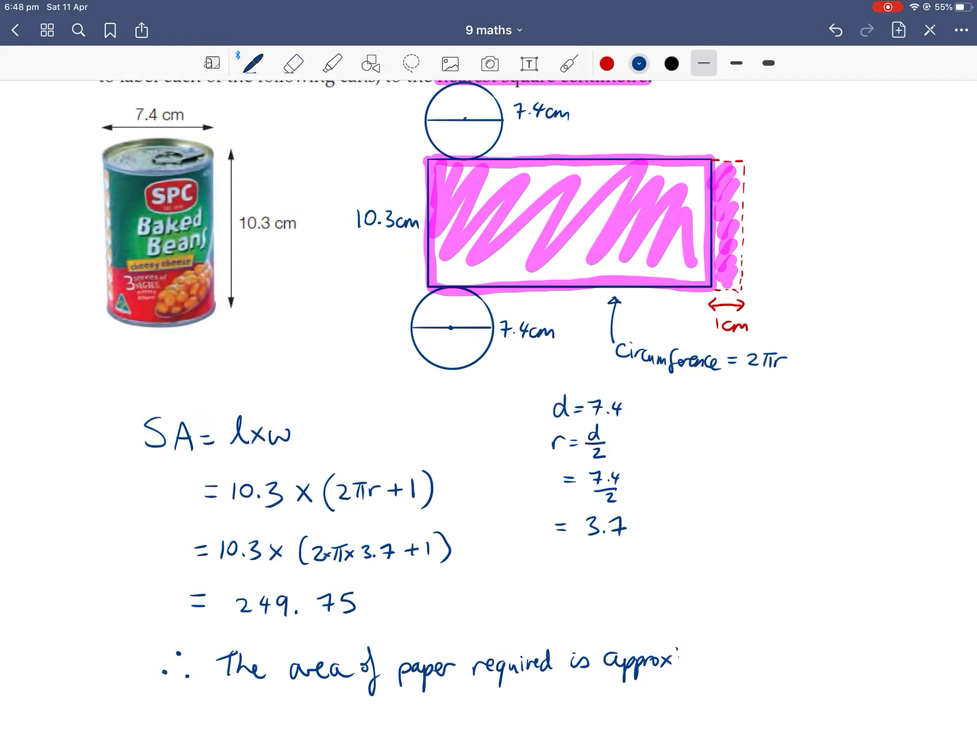
pyautogui.write('imately')
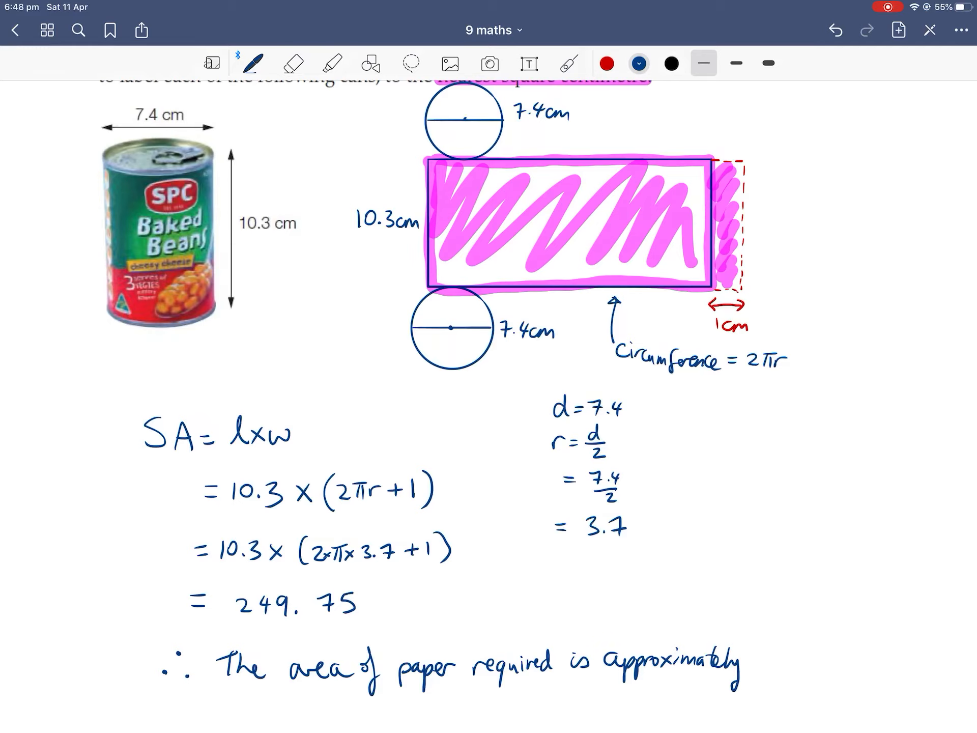
pyautogui.write('250')
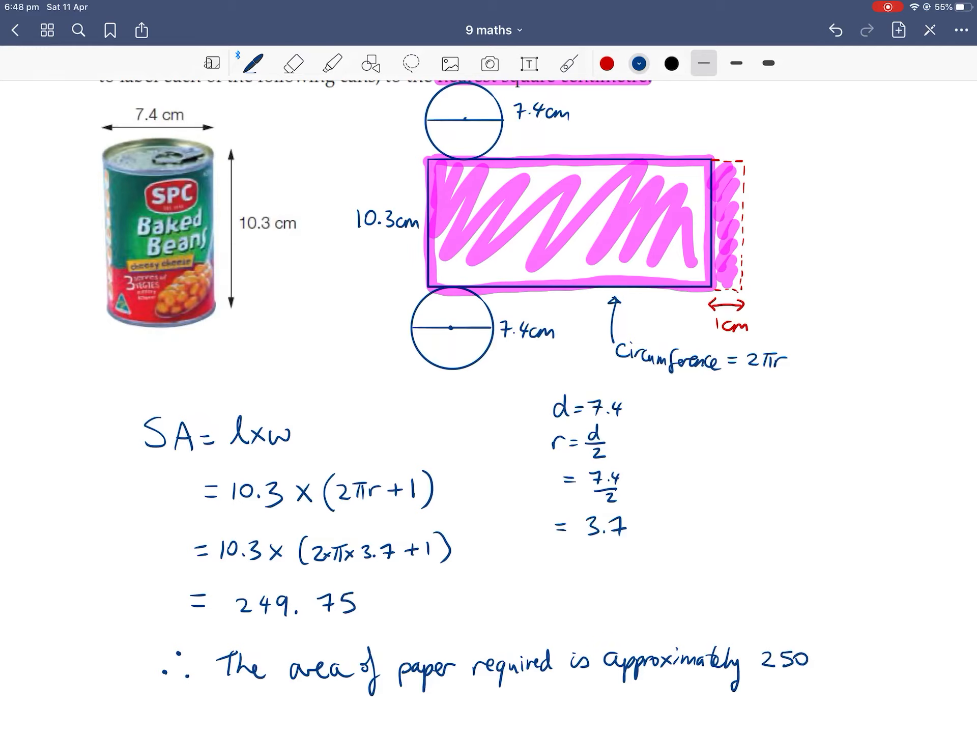
pyautogui.write('cm².')
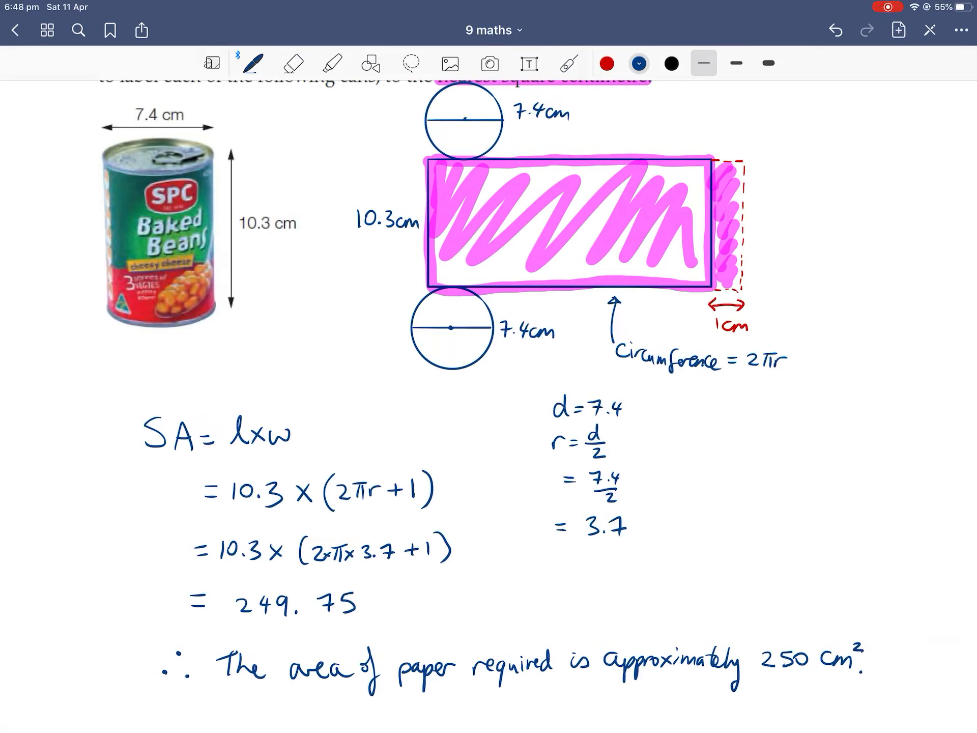